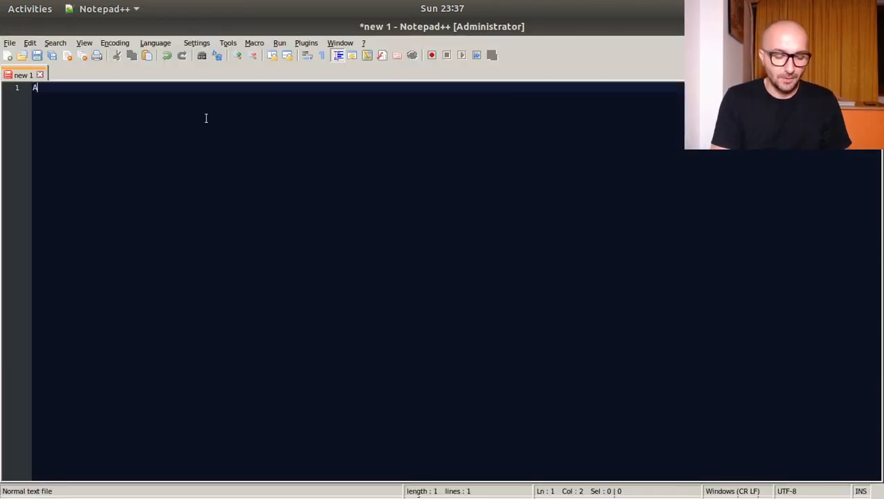
Step: Write the question "Are two strings anagrams?" as the note's first line, with a new line below
type("re two strings anagrams?")
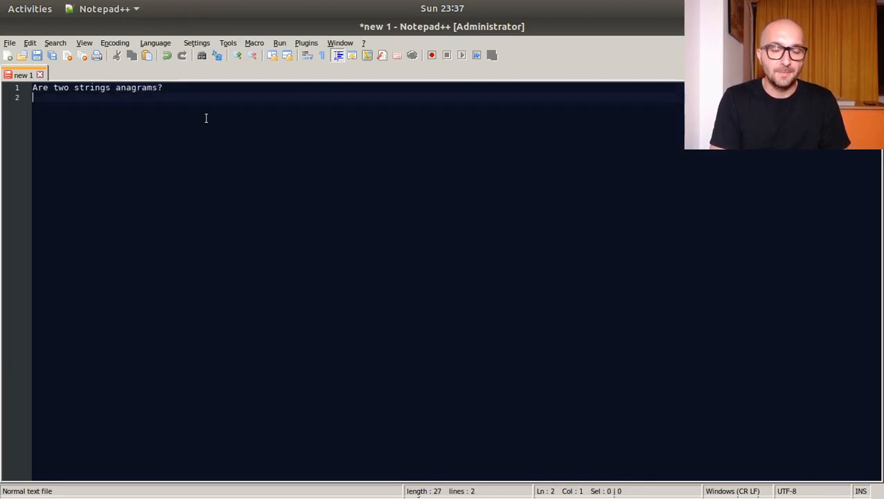
key("Return")
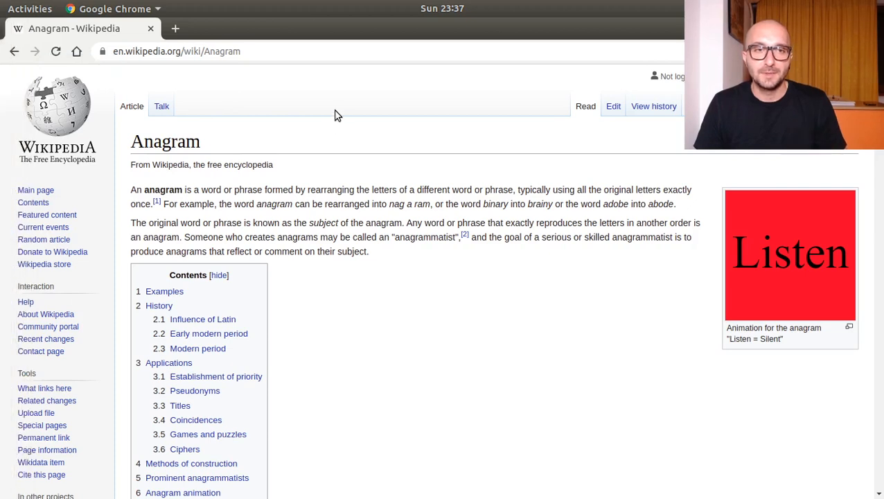
mouse_move(487, 151)
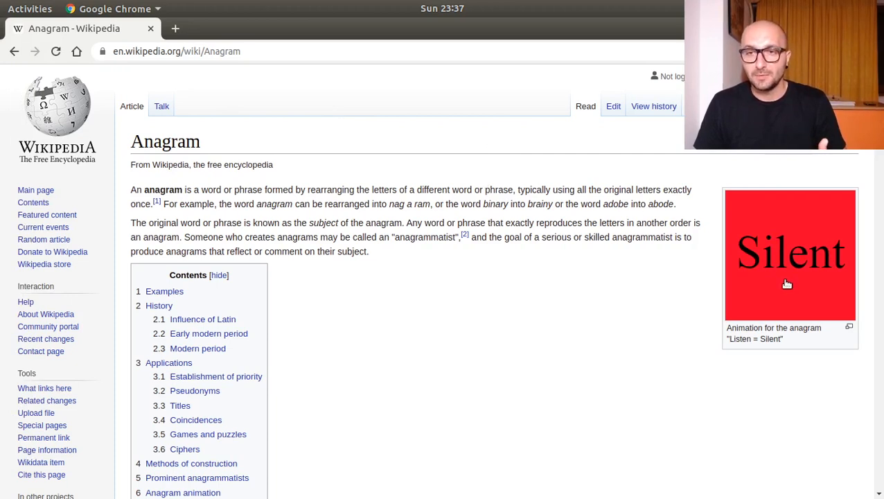
mouse_move(709, 350)
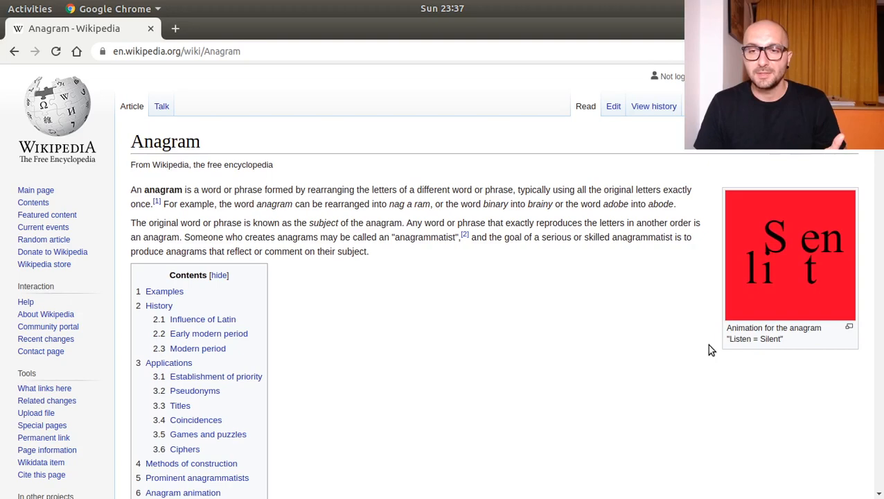
scroll("down", 3)
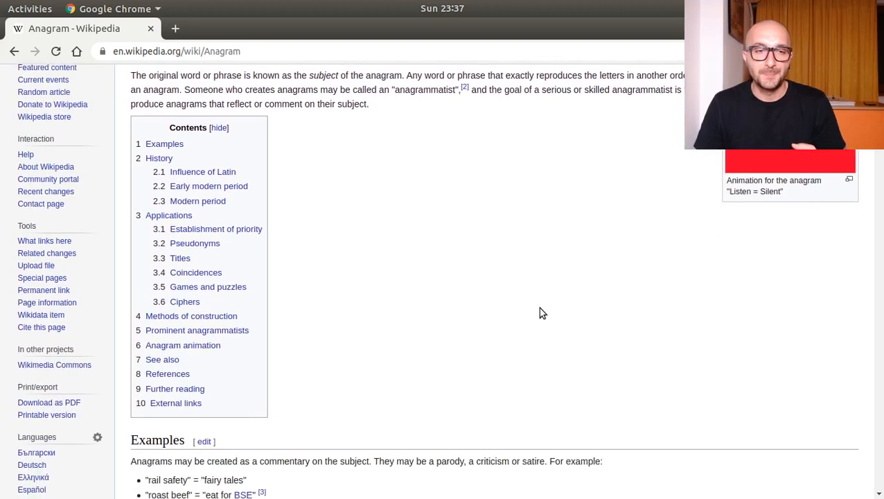
scroll("down", 3)
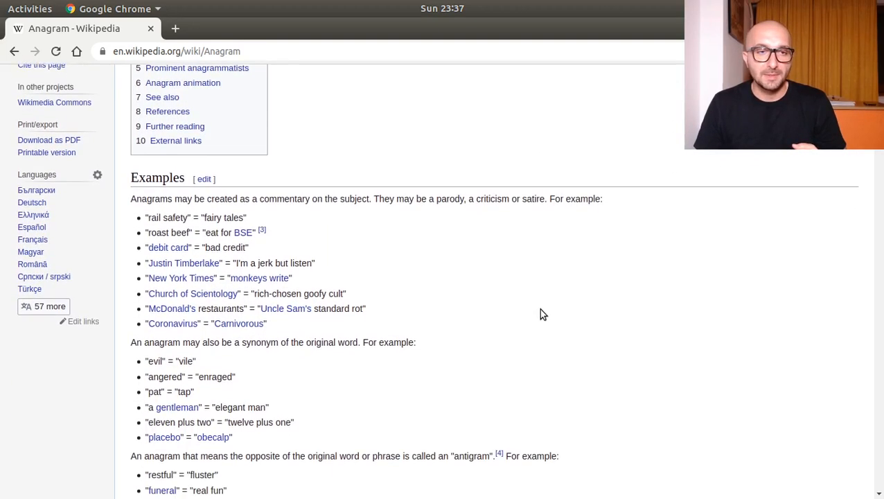
scroll("up", 3)
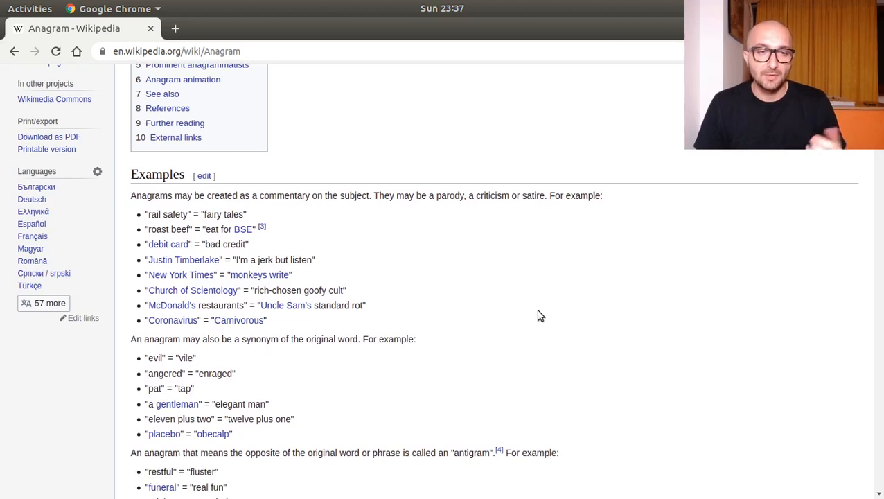
mouse_move(299, 332)
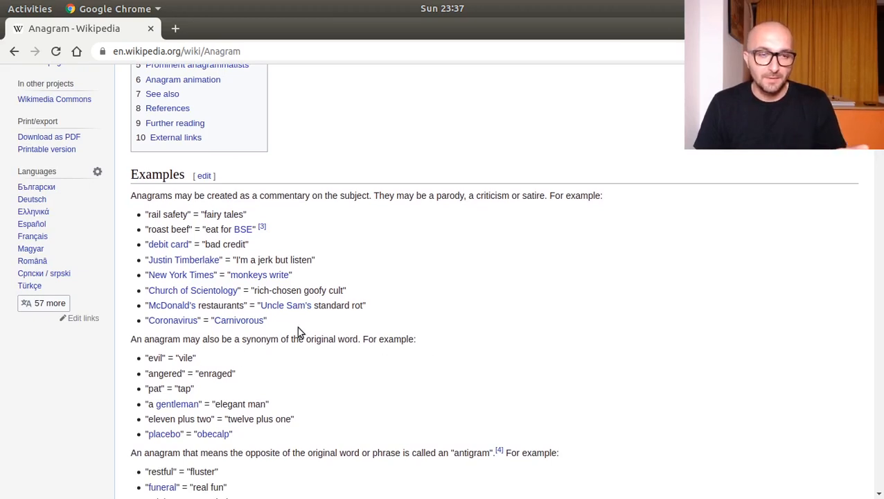
mouse_move(491, 290)
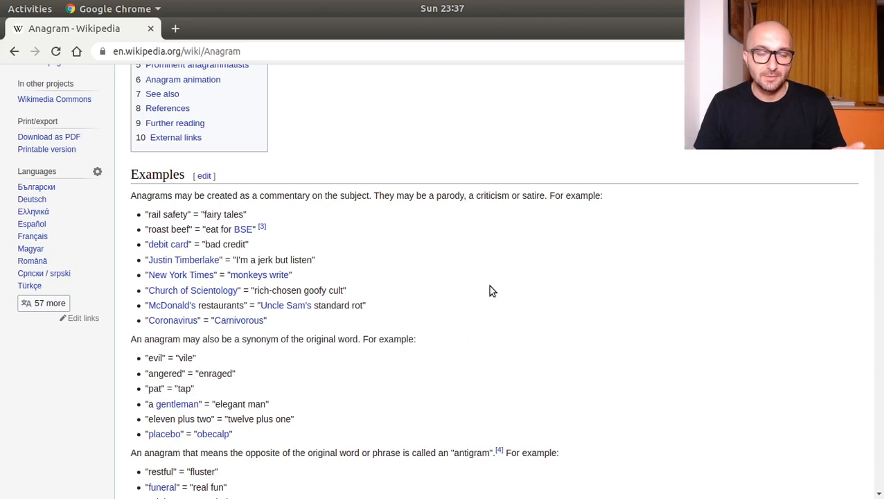
scroll("up", 3)
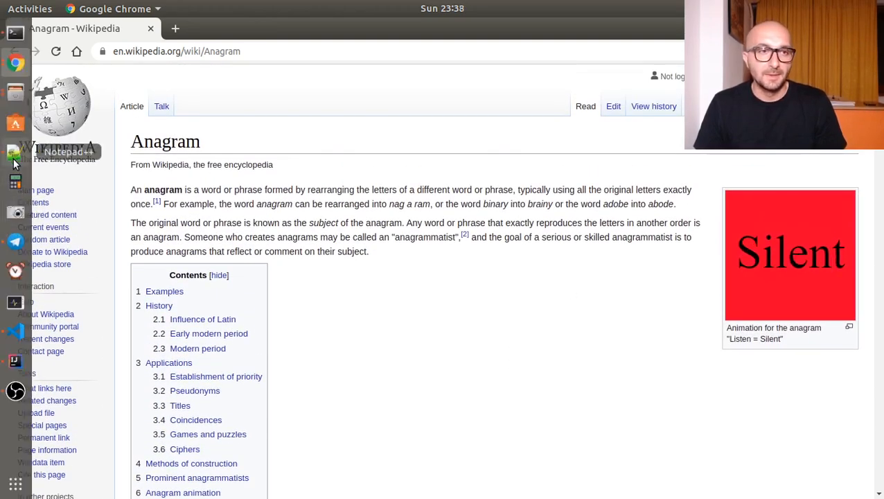
Step: Return to the anagram note and start numbered item "1." under the question
left_click(14, 164)
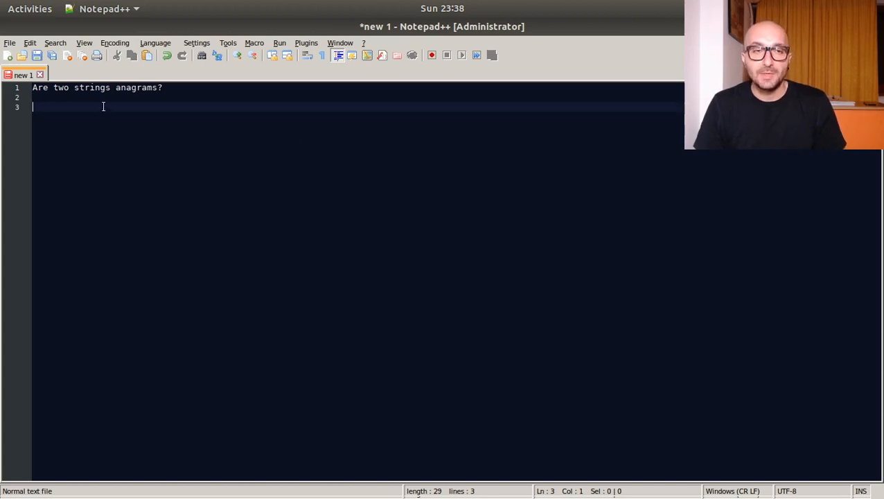
type("1.")
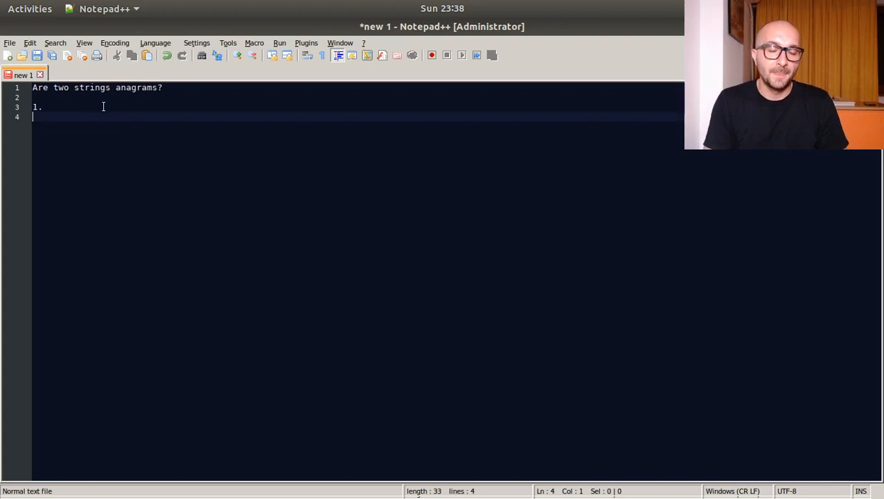
key("BackSpace")
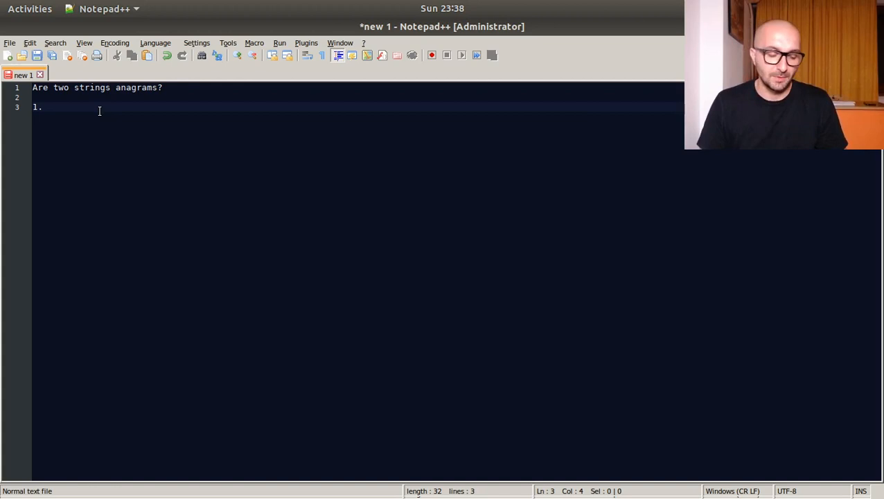
Step: Complete step 1 as "Check if the two strings are of the same length." and begin "2." below
type("Chec")
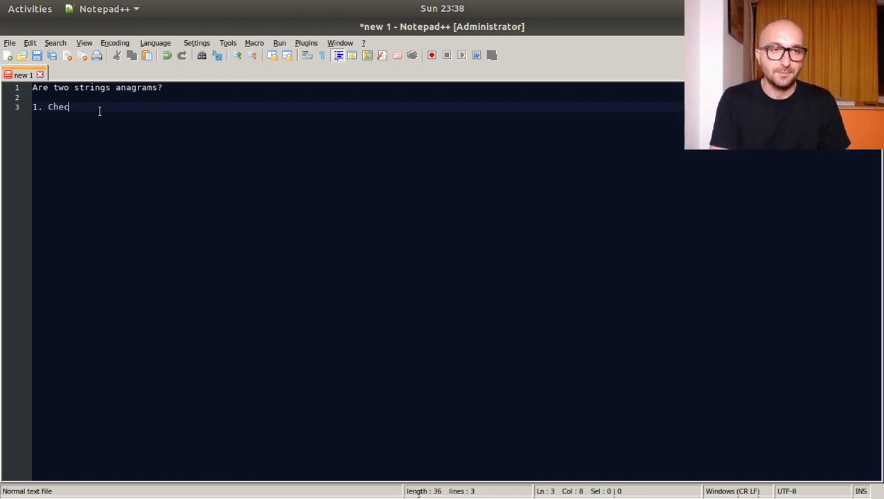
type("k if")
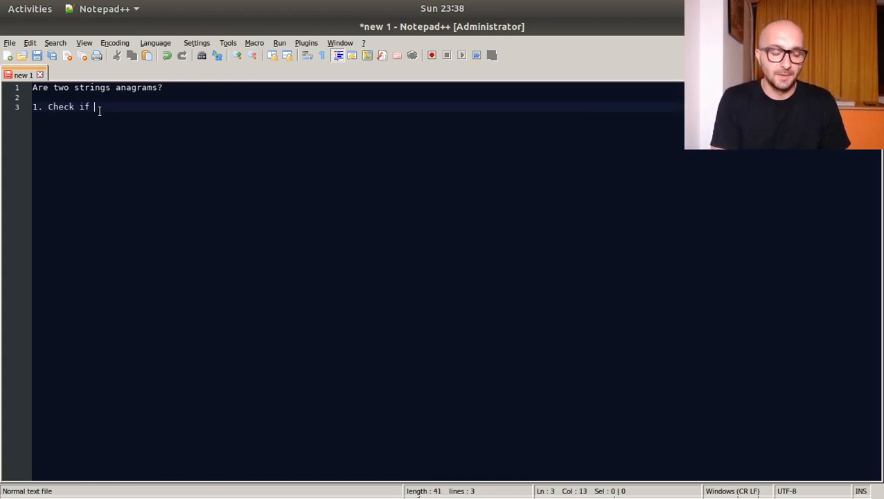
type("the 2")
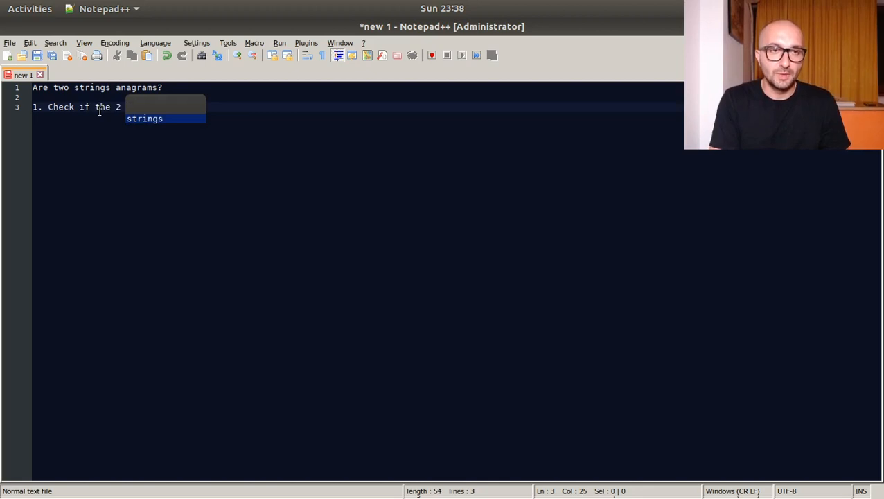
key("BackSpace")
type("two")
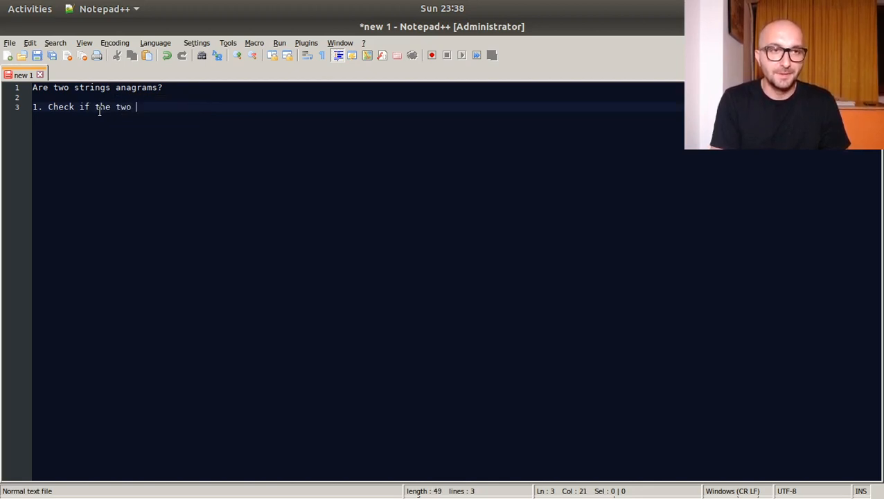
type("strings are of the same l")
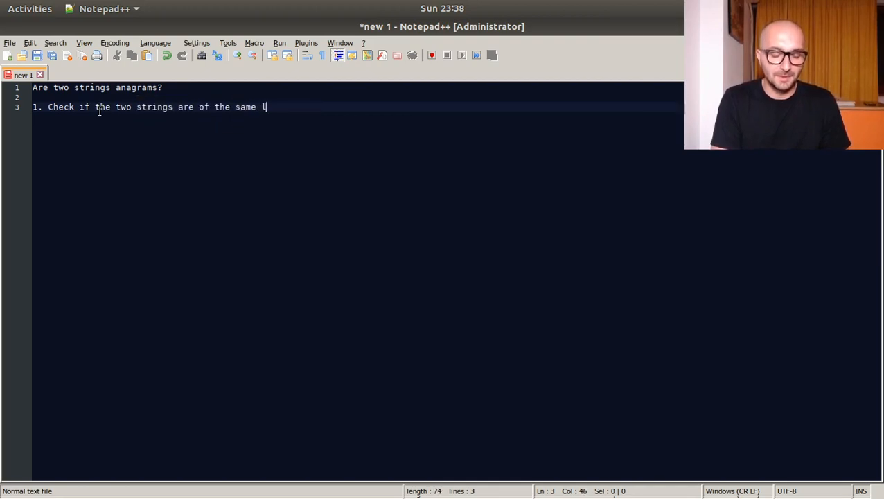
type("ength")
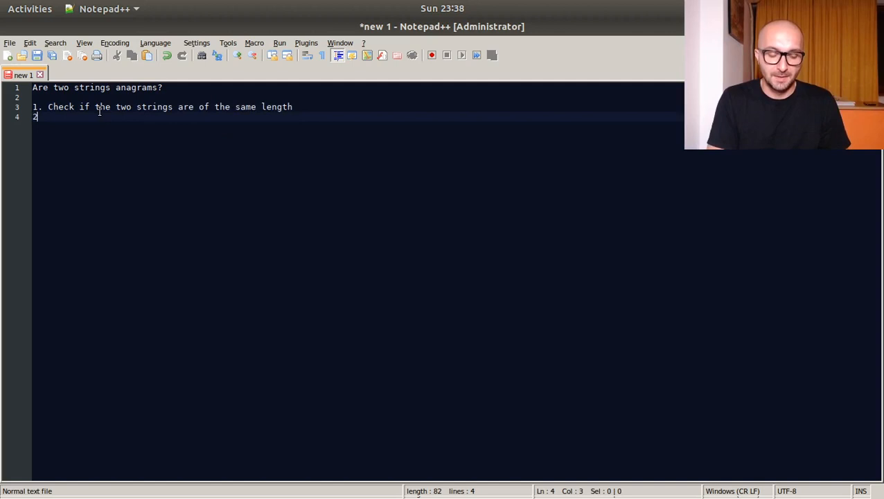
type(".")
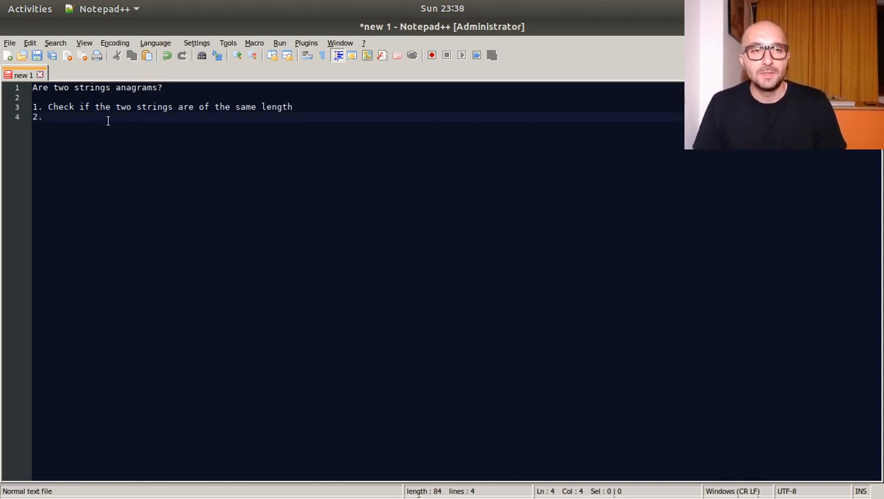
left_click(316, 106)
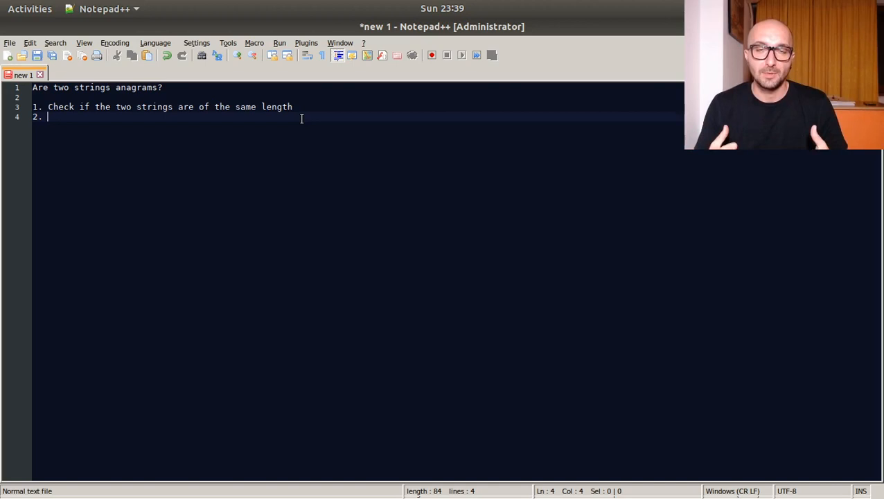
Step: Write step 2 as "Transform the strings to arrays of chars" and start a "3." line
type("T")
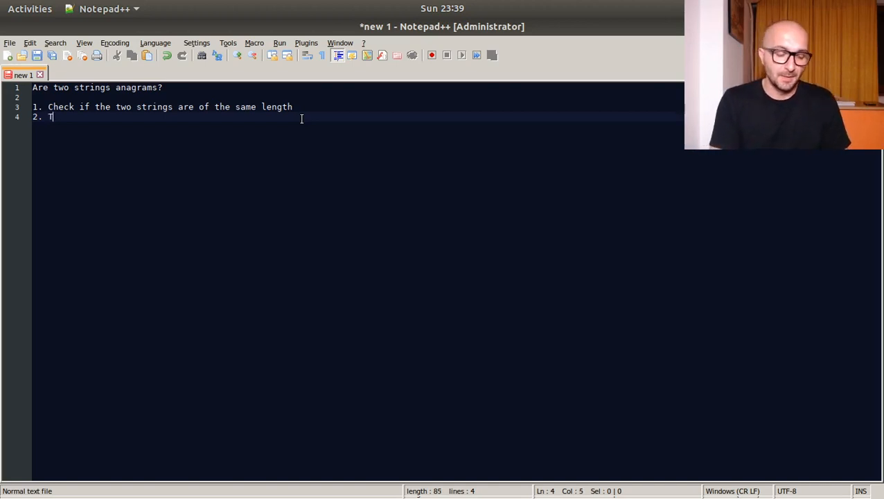
type("ransfrom the strings")
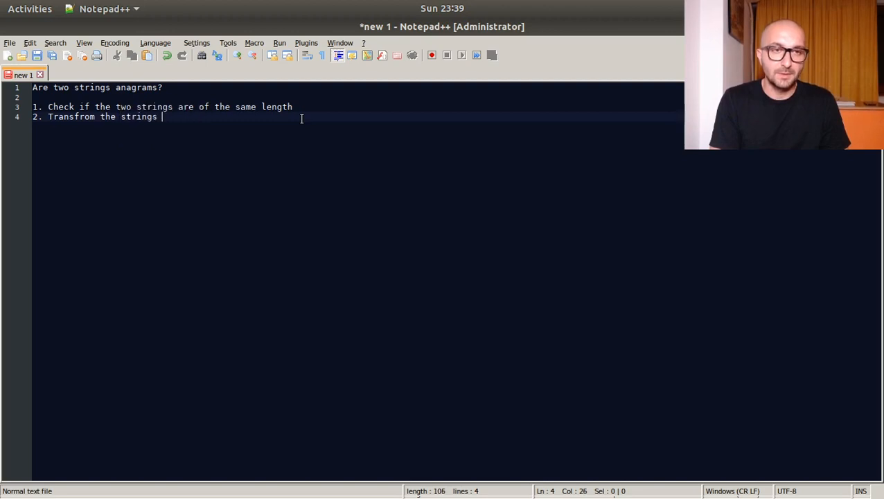
type("to arrays")
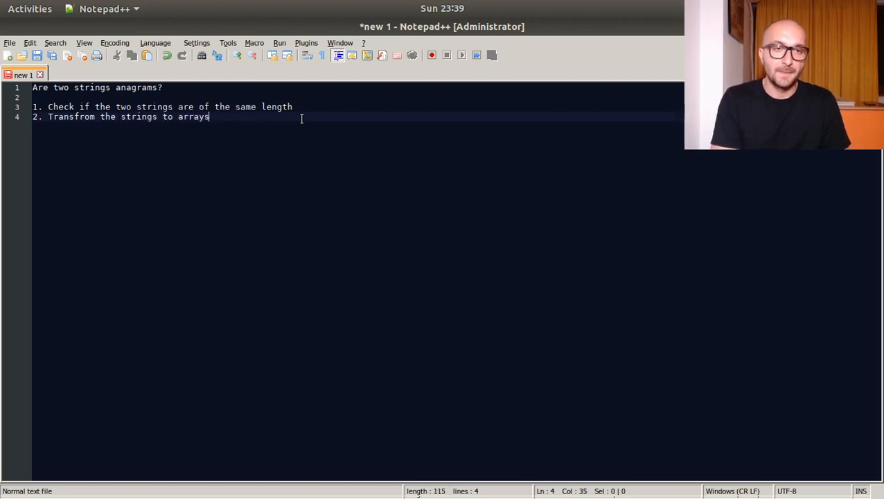
type("of char")
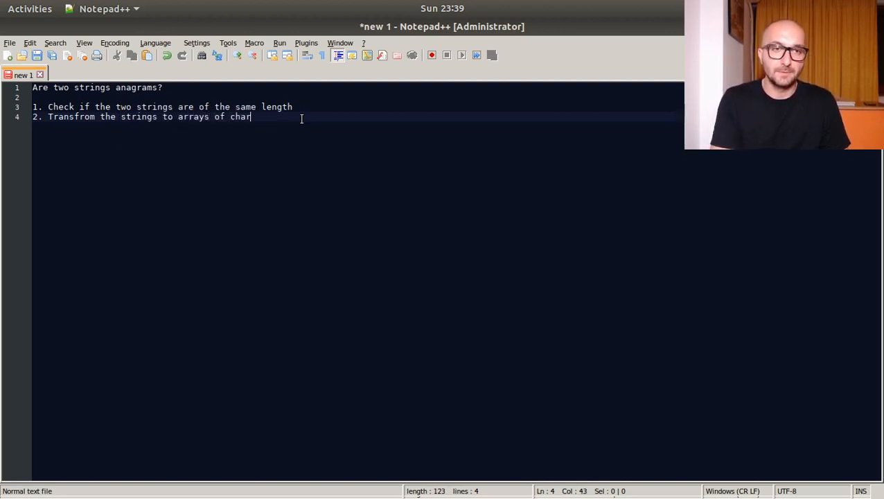
type("s")
type("3.")
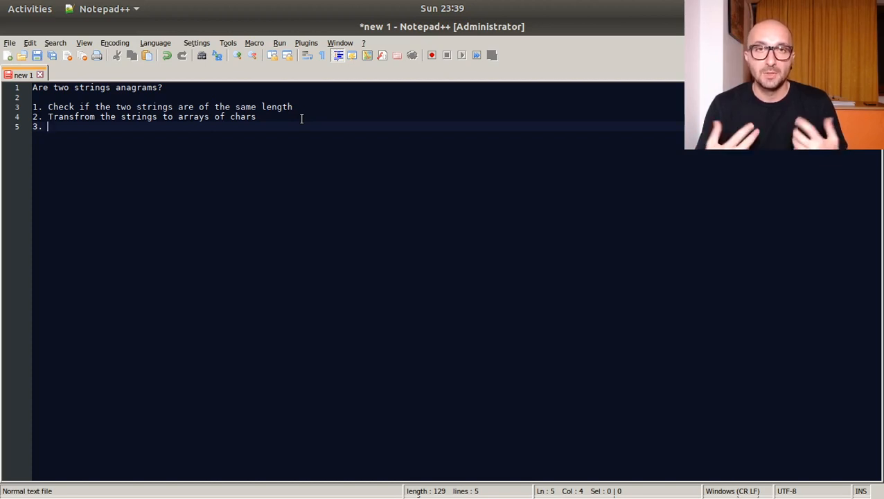
Step: Write step 3: "Iterate through the arrays and compare the same indexed element"
type("Itera")
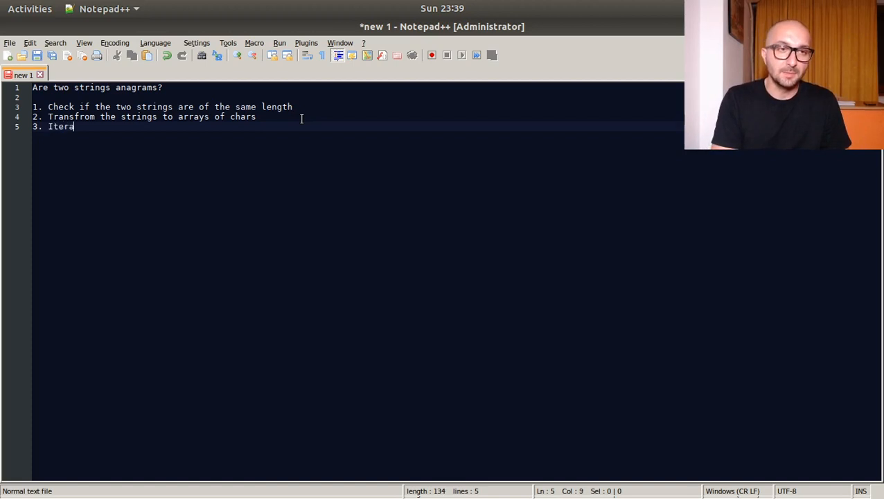
type("te through the arrays and")
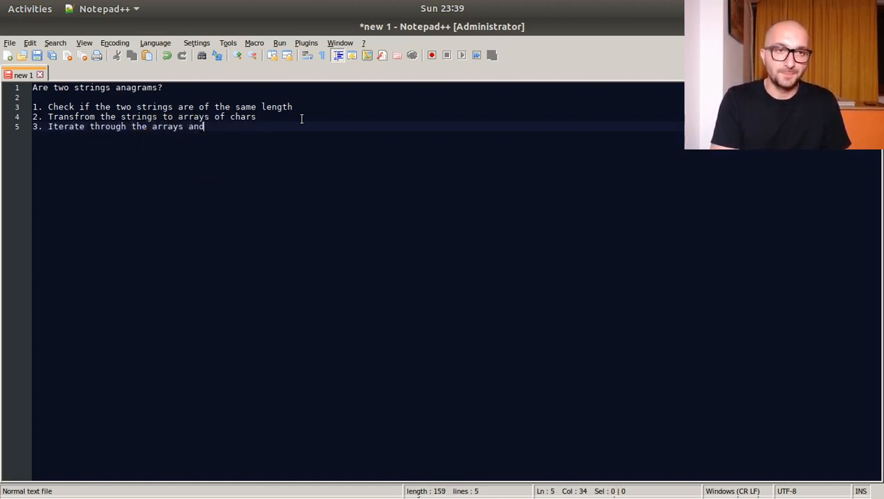
type("compare the")
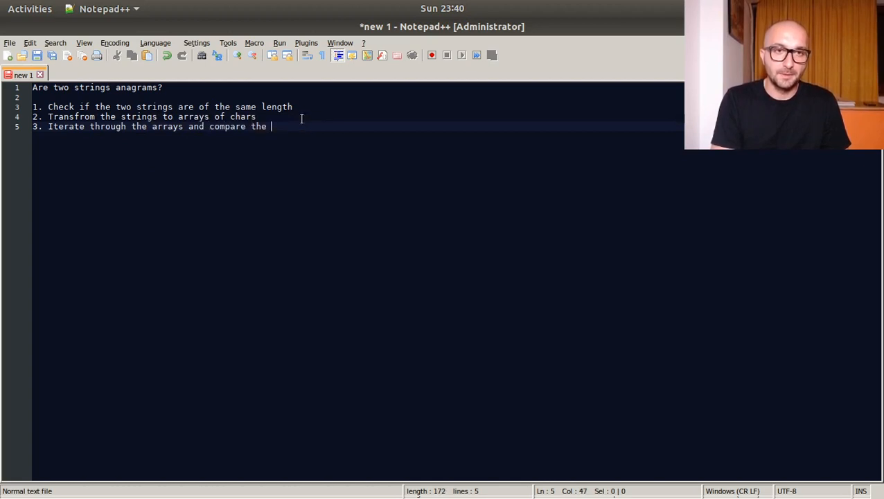
type("same inde")
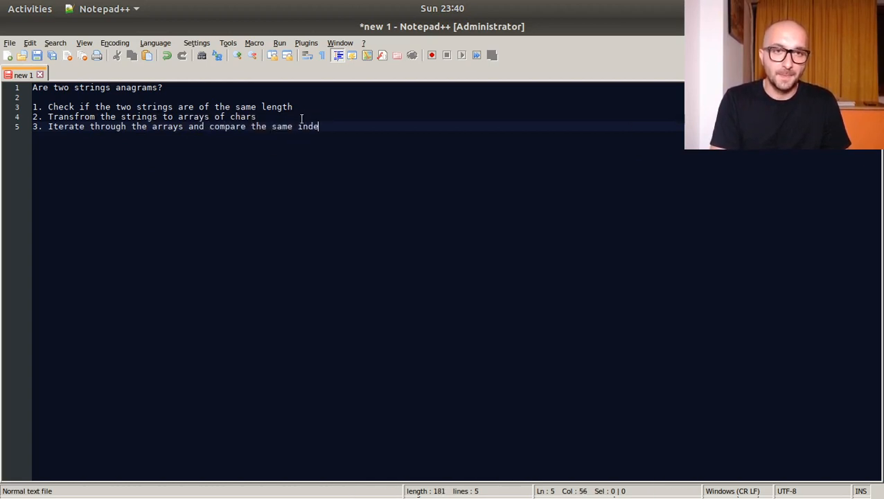
type("xed ele")
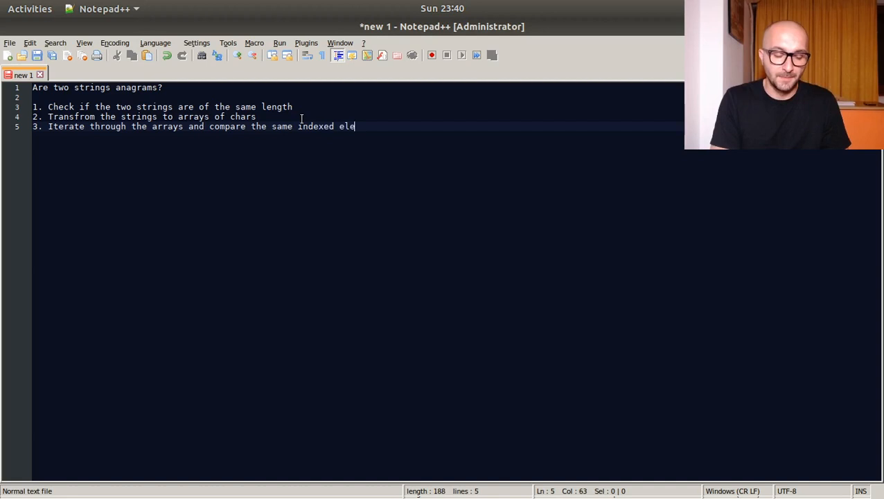
type("ment")
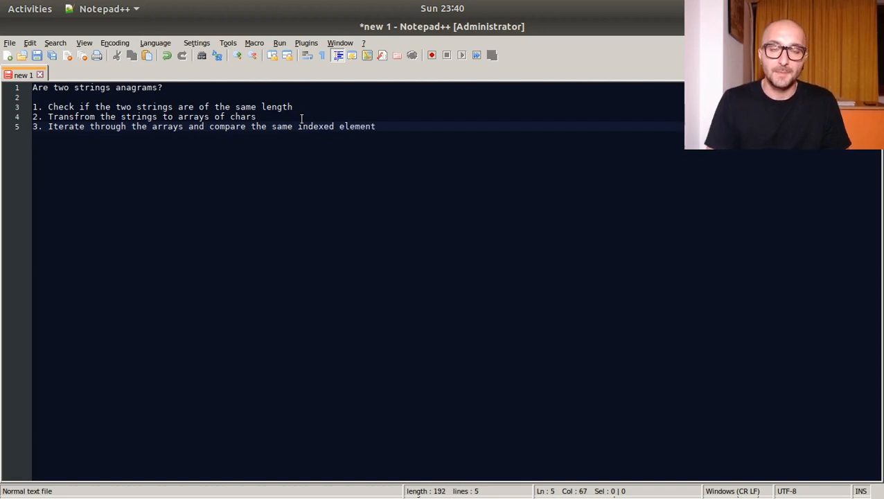
mouse_move(15, 360)
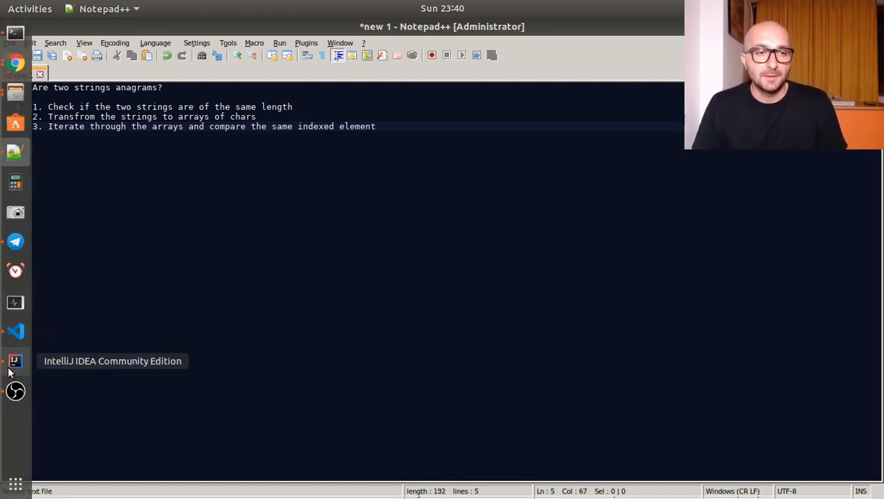
Step: In IntelliJ's Main.java, declare empty strings s1 and s2 in main
left_click(16, 360)
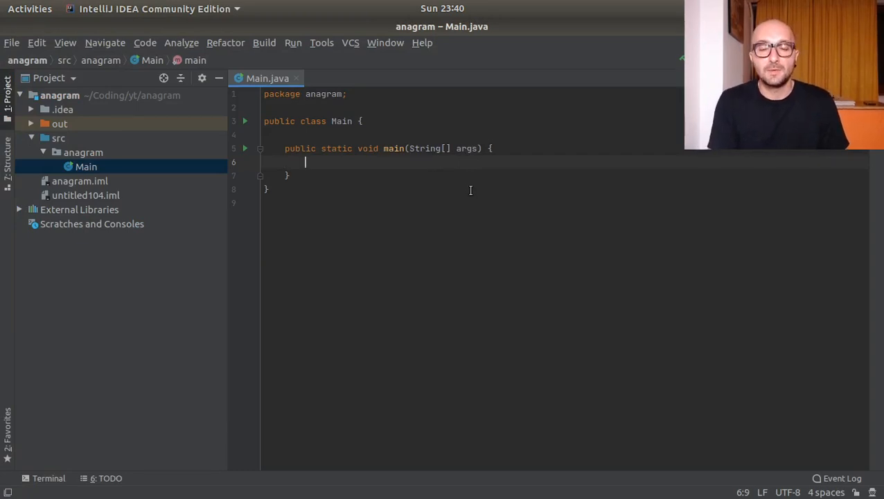
type("String s1 =")
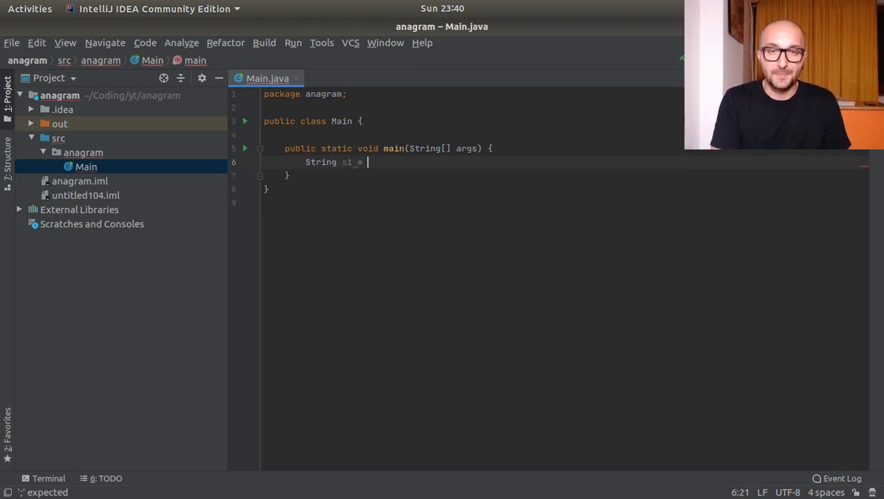
type("\"\";")
type("String s")
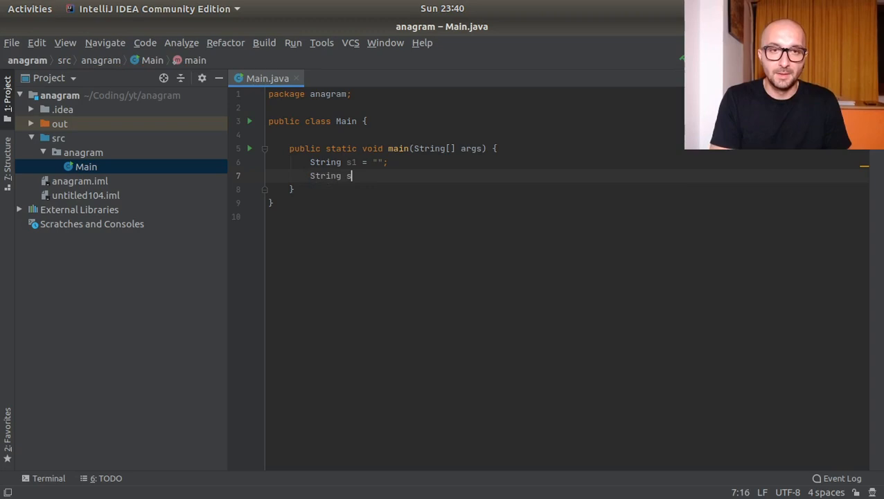
type("2 = \"\";")
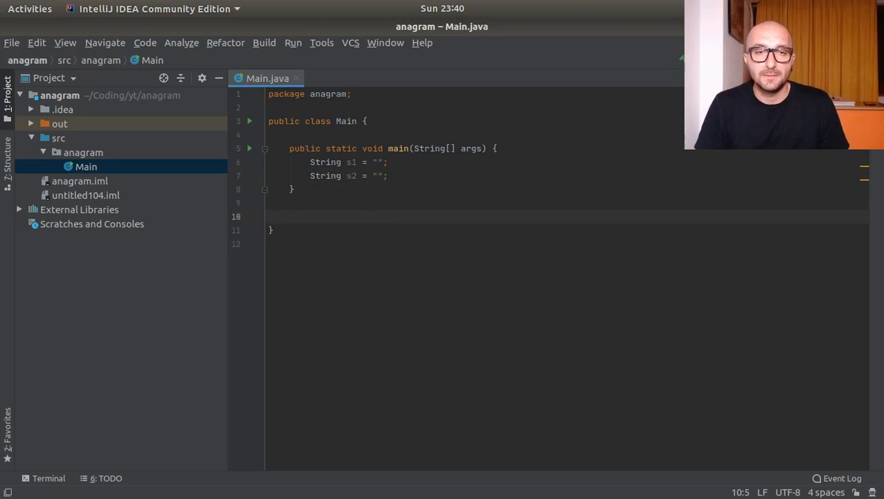
Step: Declare a static boolean anagramCheck(String s1, String s2) method
type("stat")
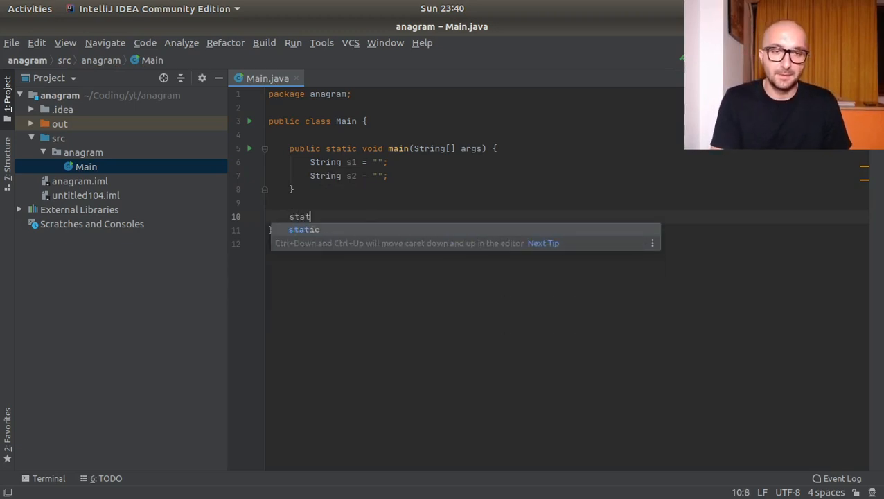
type("ic boolean anagram(")
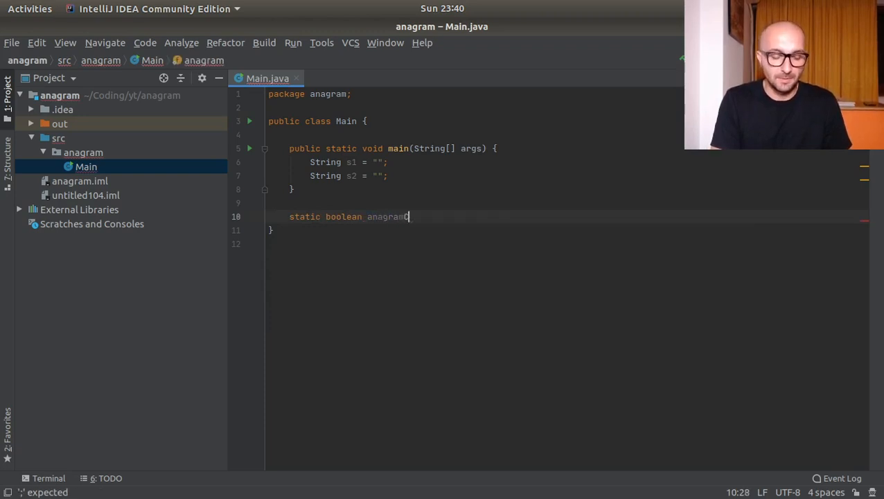
type("Check()")
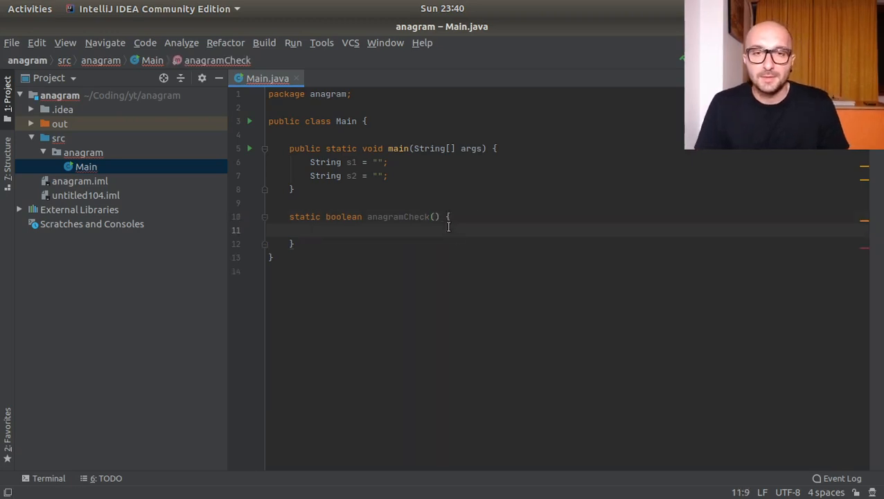
type("String s1,")
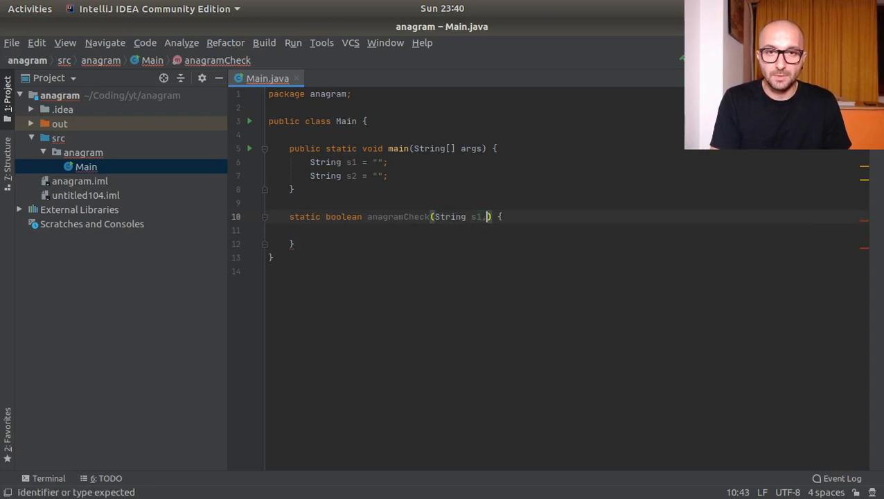
type("String s2")
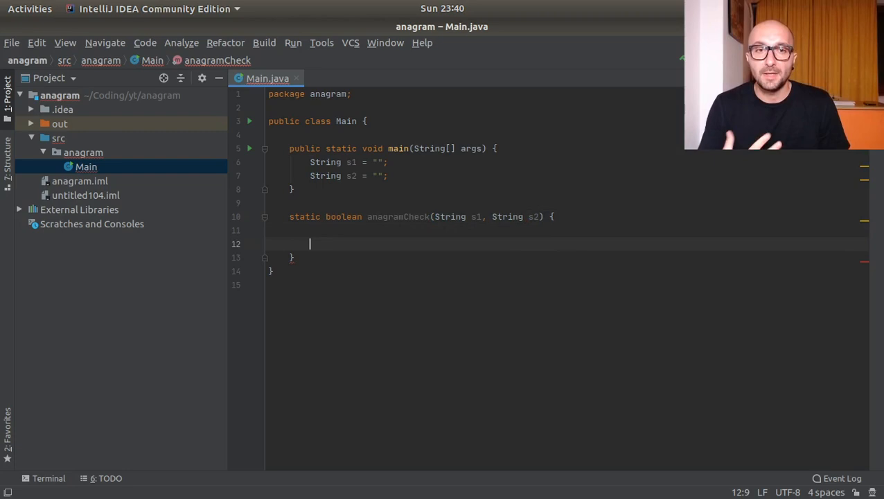
Step: Make anagramCheck return false when s1.length() != s2.length()
type("if (")
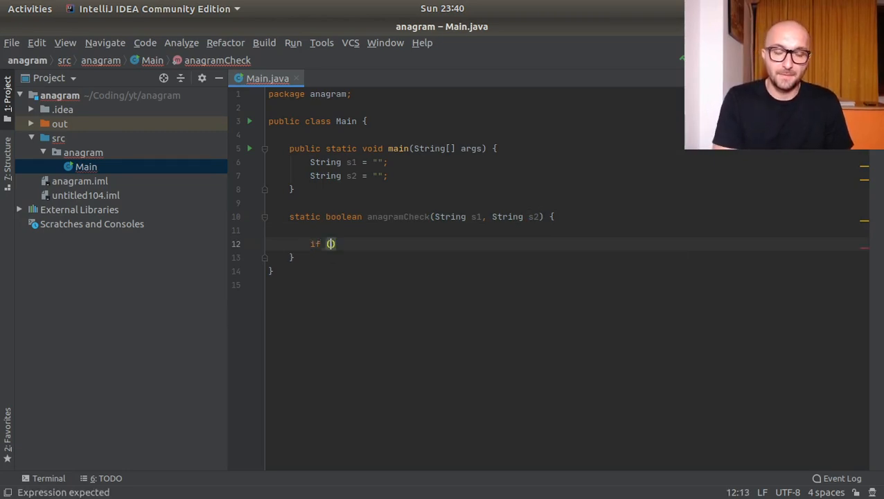
type("s1.length()")
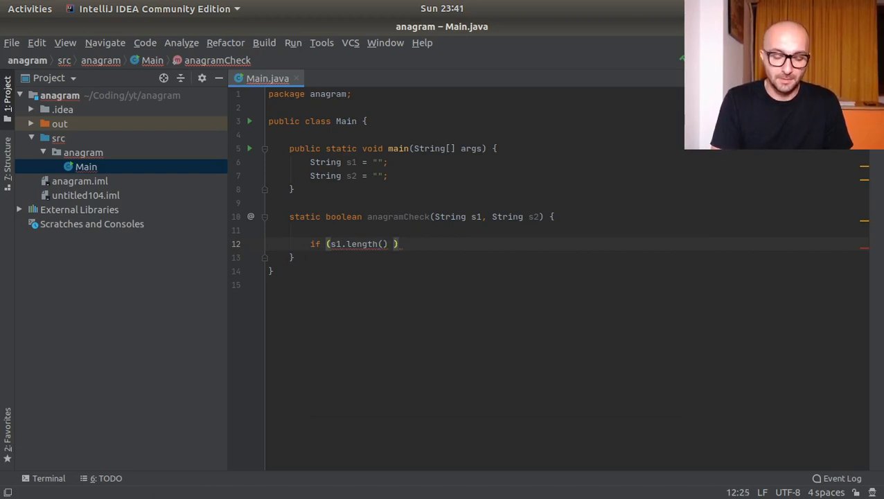
type("!=")
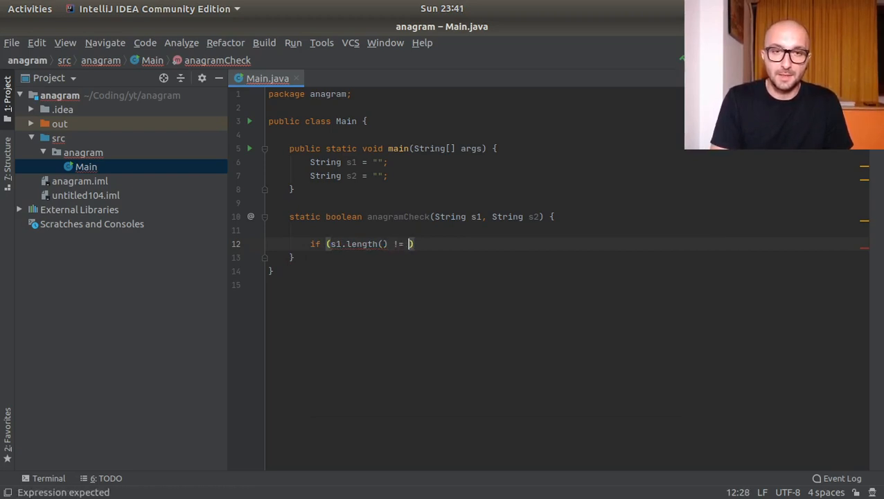
type("s2.length()")
type("return false;")
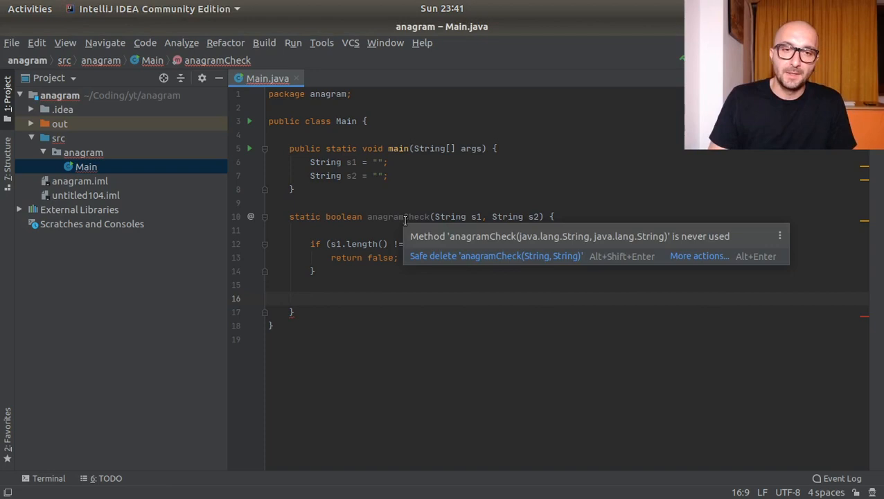
Step: Convert s1 and s2 into char arrays string1ToArray and string2ToArray via toCharArray()
type("char")
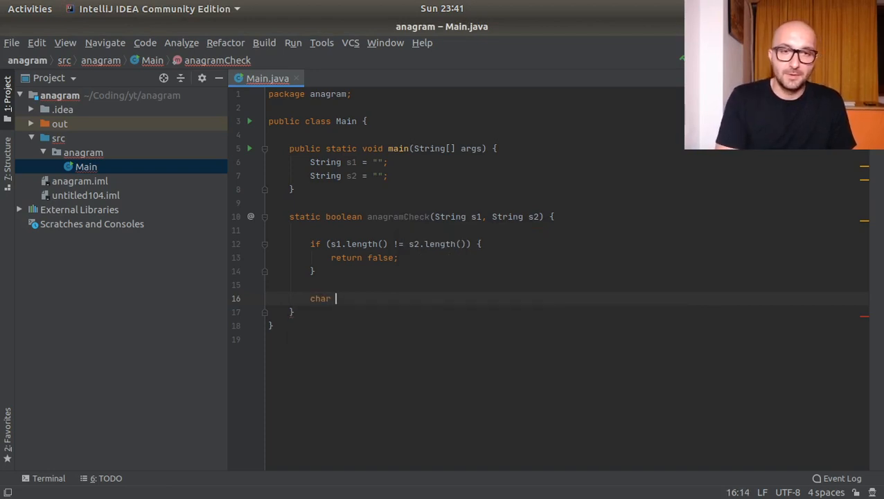
type("String")
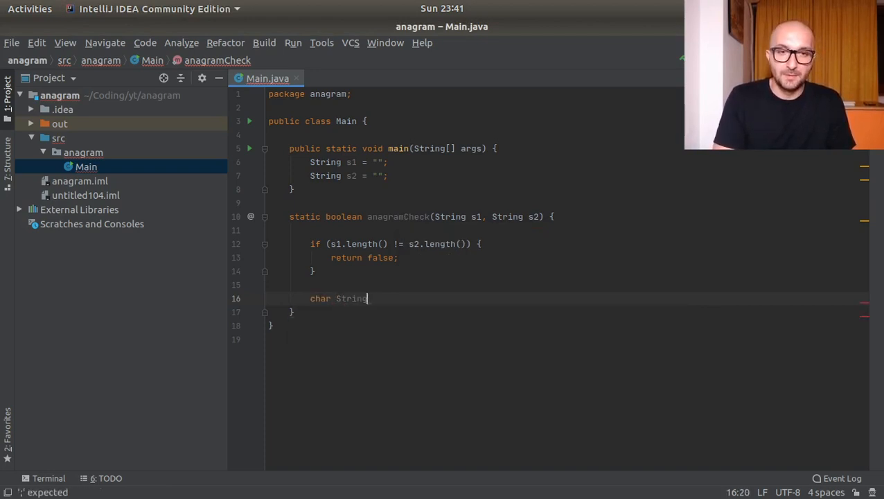
key("BackSpace")
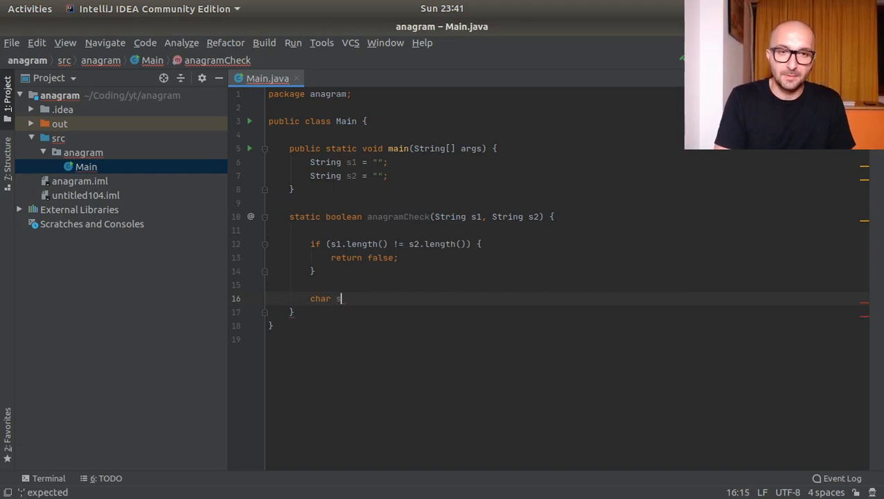
type("trin")
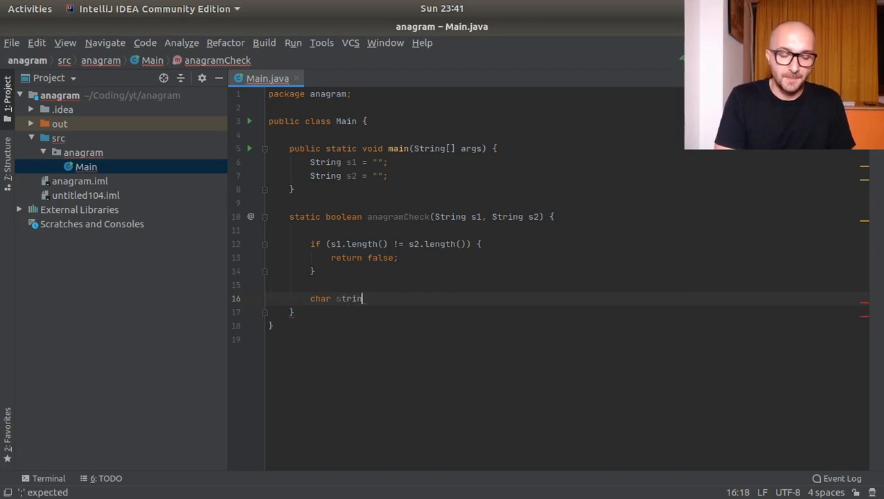
type("g1")
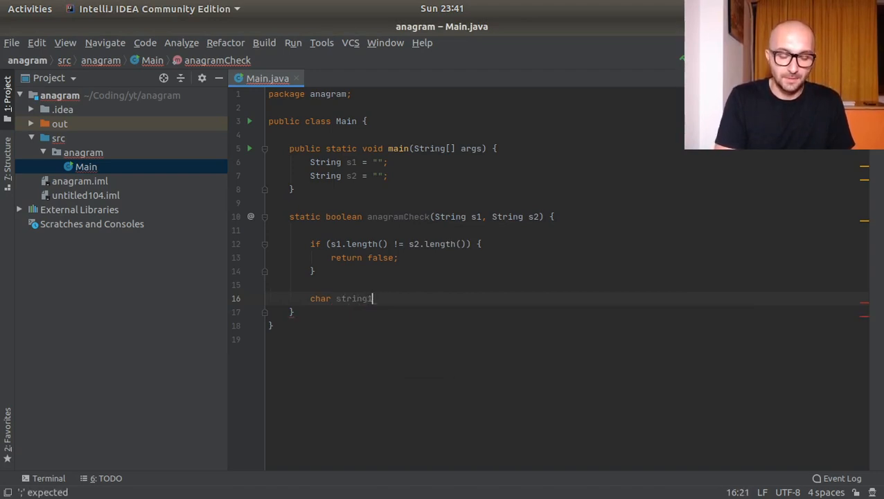
type("ToArray[] = s1")
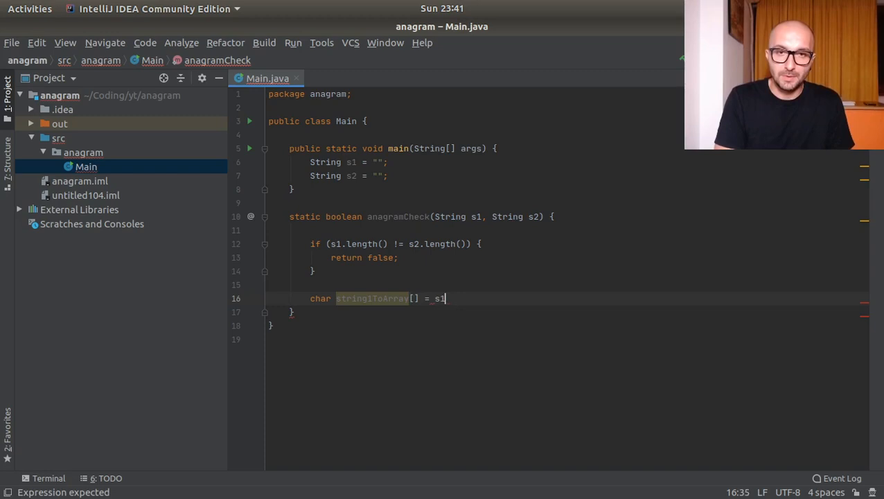
type(".toCharArray()")
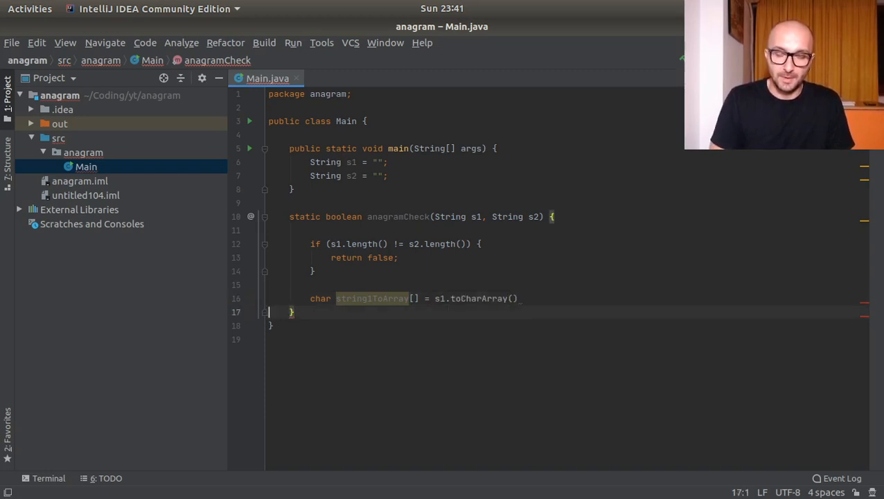
type(";")
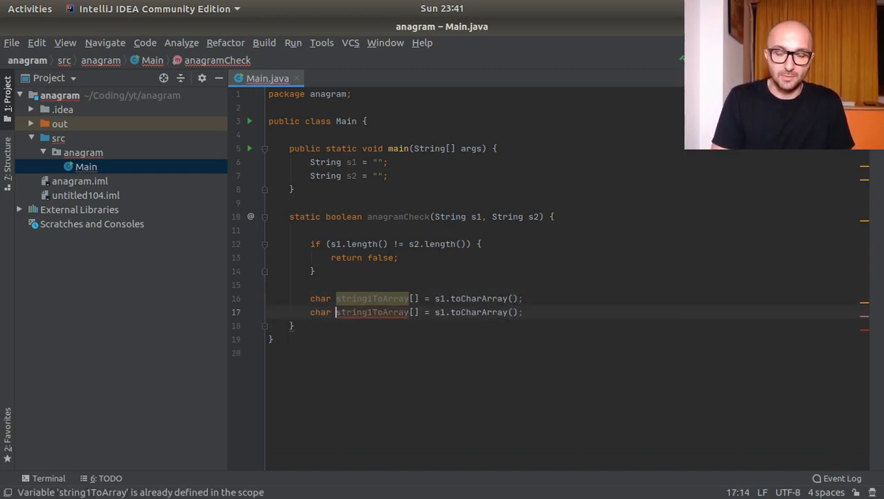
type("2")
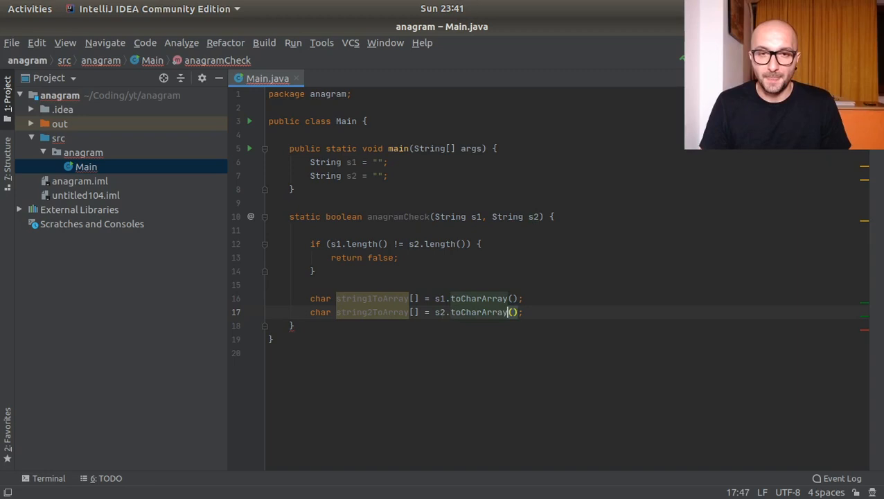
key("Return")
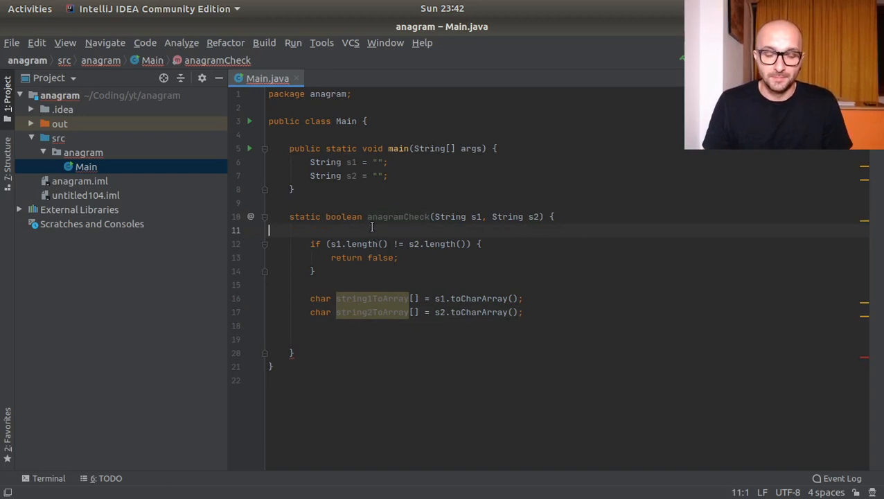
Step: Annotate anagramCheck with // check, // transform and // sorting comments
type("// checking length")
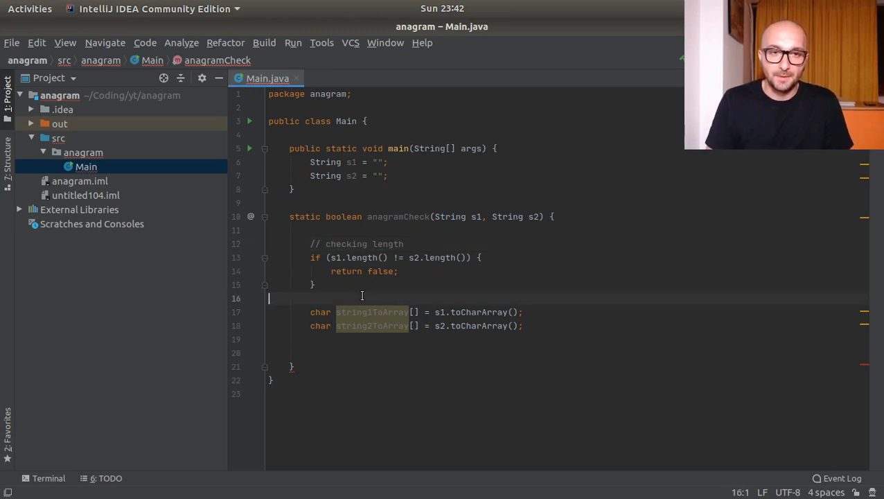
type("// transform to arrays")
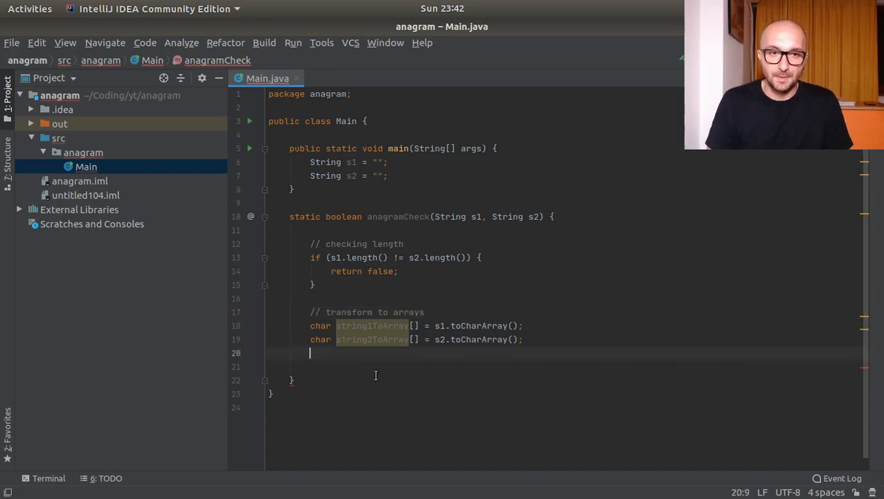
type("//")
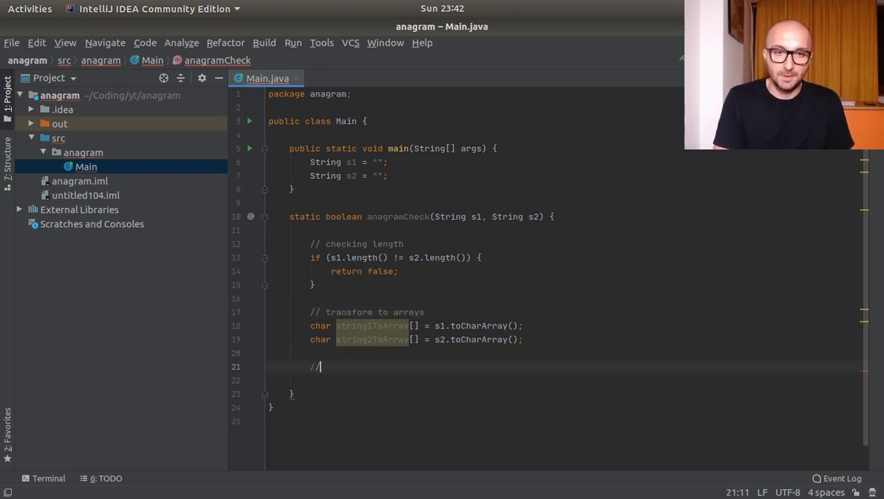
type("s")
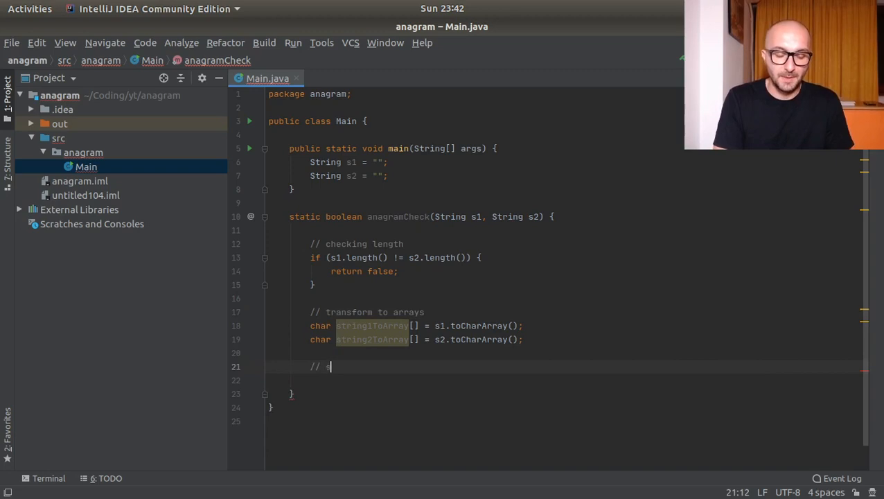
type("orting")
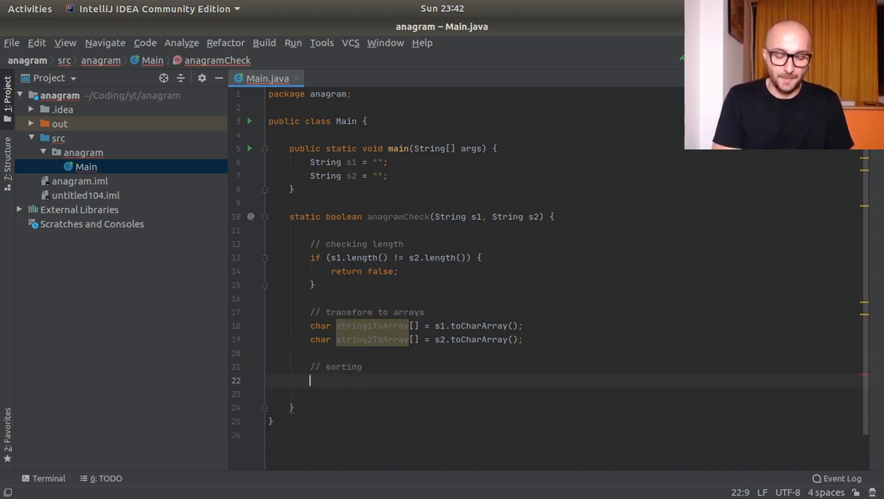
Step: Sort string1ToArray and string2ToArray with Arrays.sort, importing java.util.Arrays
type("Arrays")
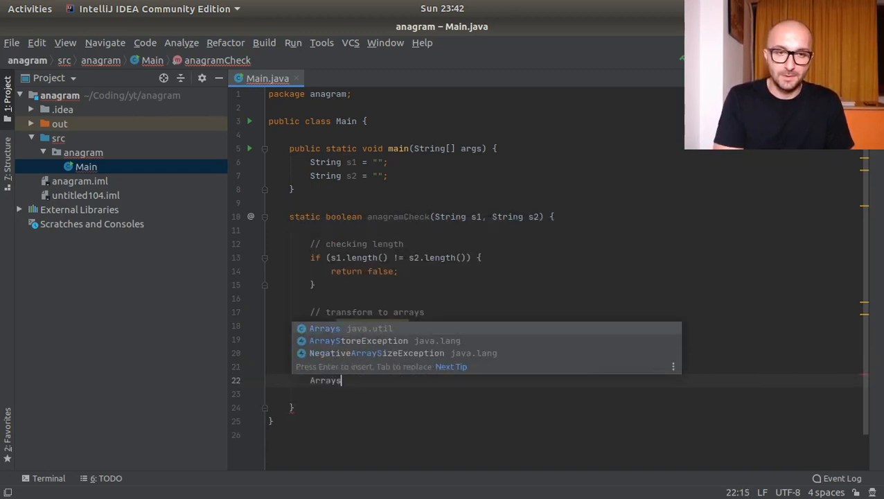
type(".sort();")
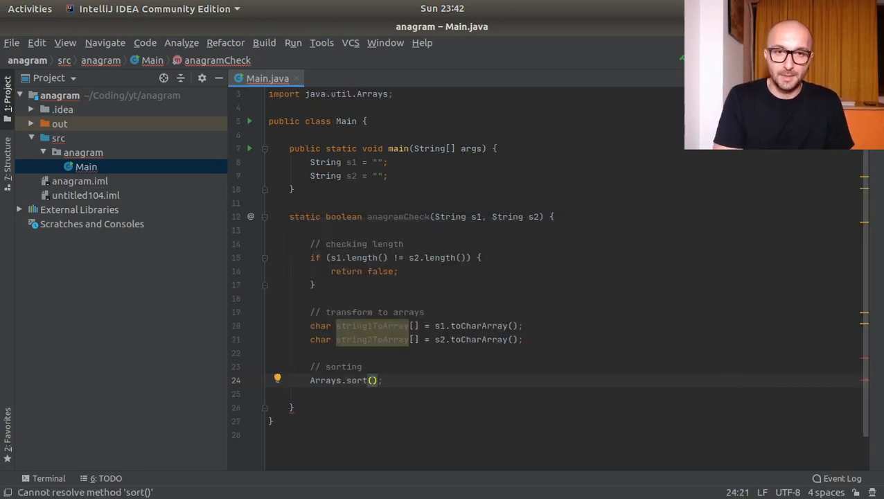
type("s1")
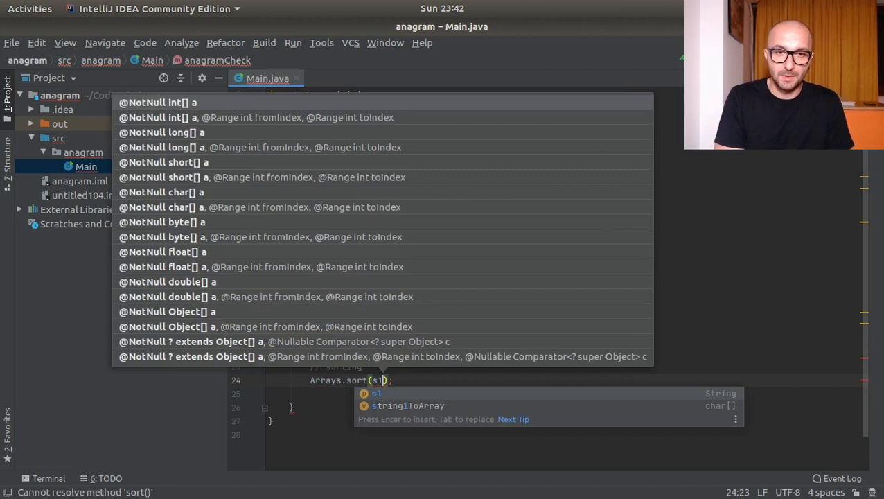
type("tring1ToArray")
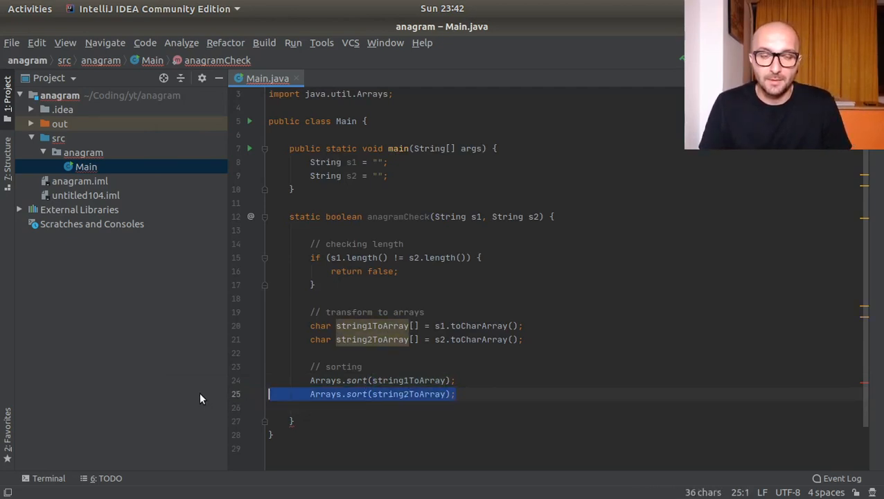
left_click(502, 394)
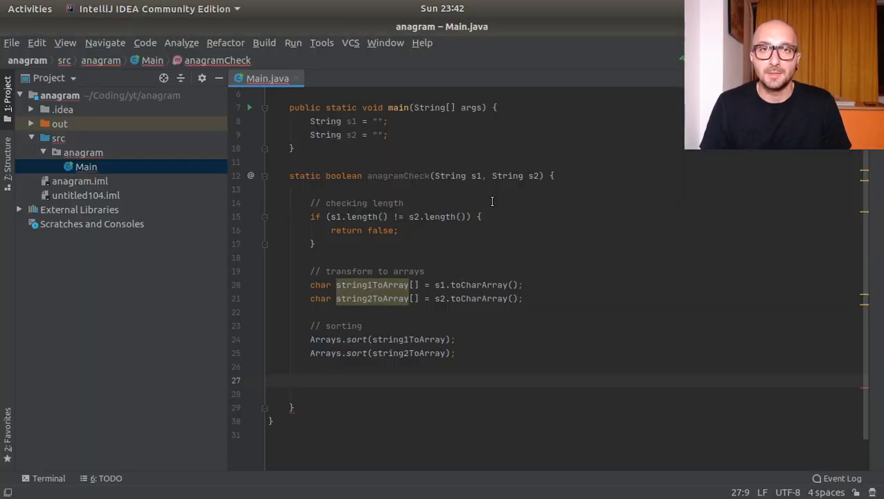
Step: Write a for loop with index i running from 0 to s1.length()
type("for (int")
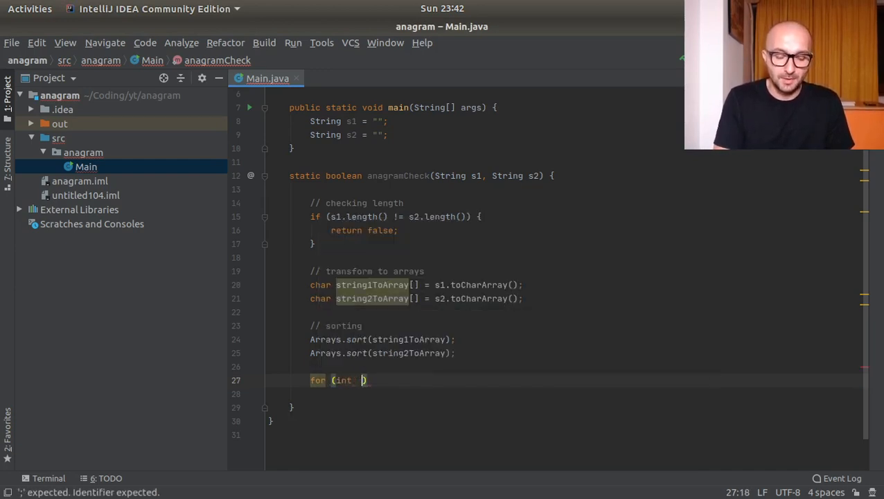
type("i = 0;")
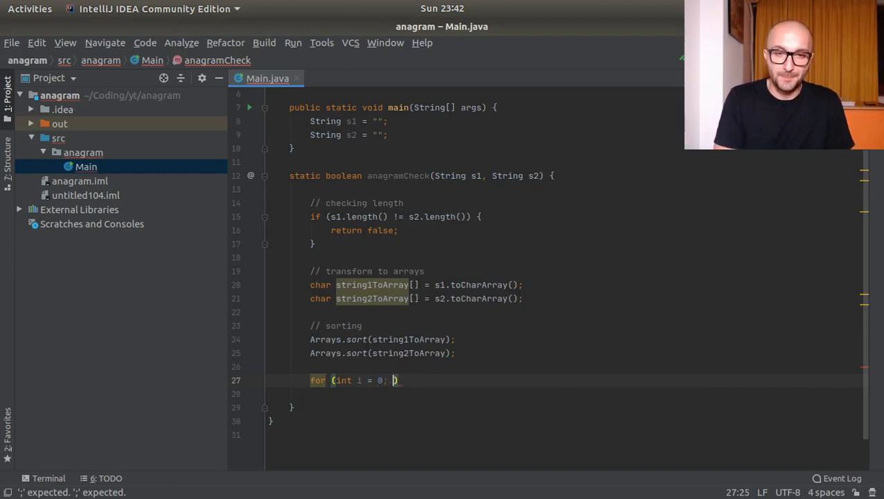
type("i <")
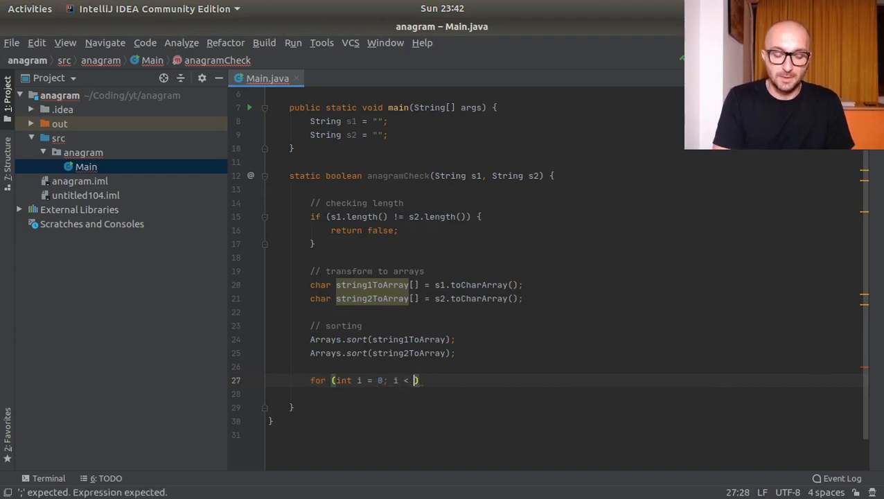
type("s1.length()")
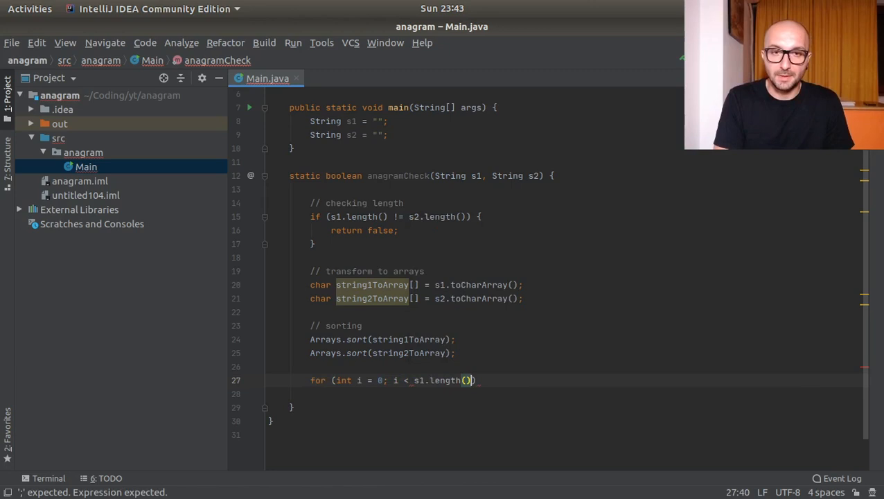
type(";")
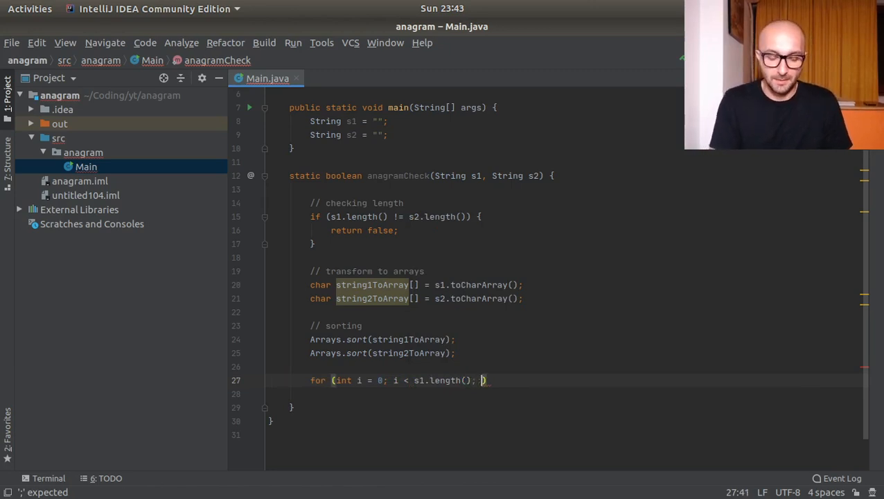
type("i++")
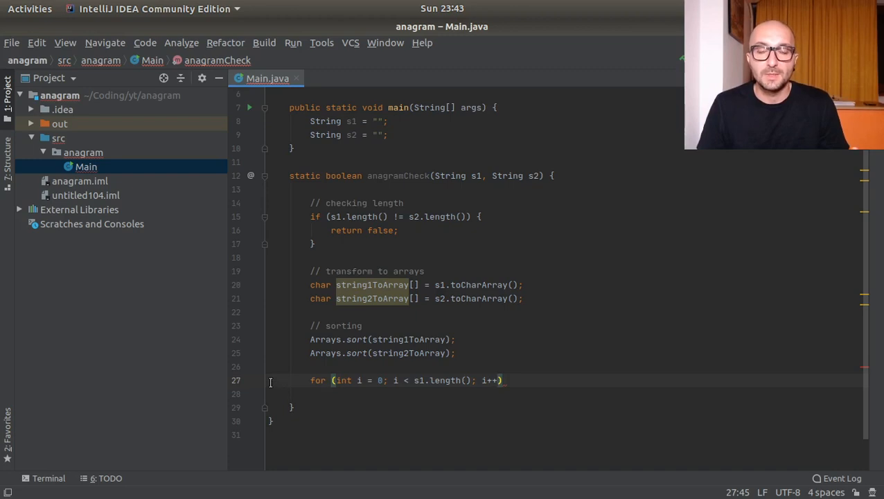
left_click(313, 244)
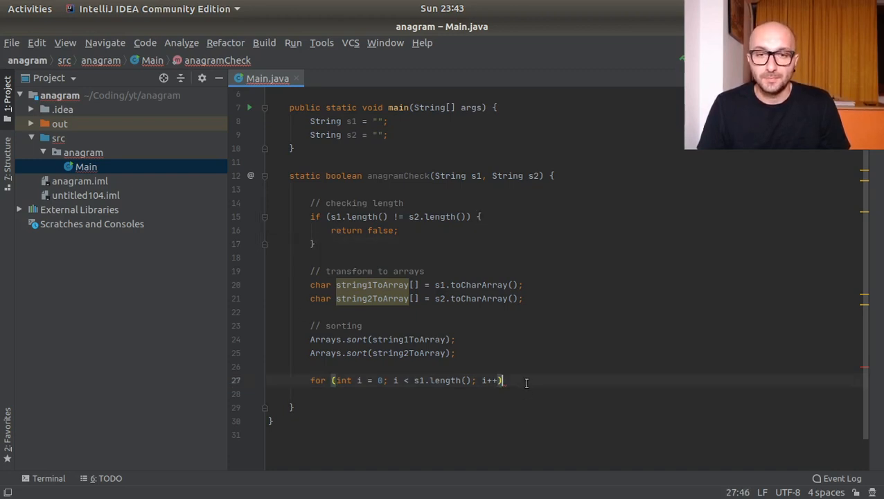
type("{")
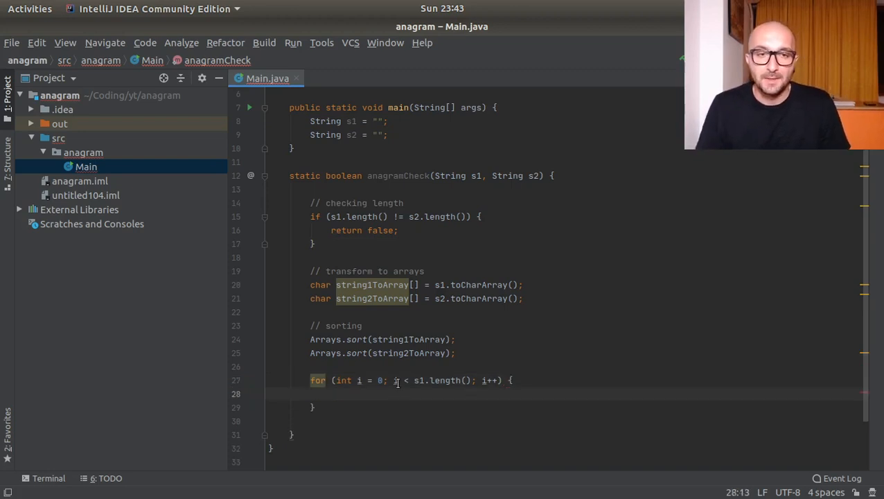
Step: Inside the loop, return false when string1ToArray[i] != string2ToArray[i]
type("if (")
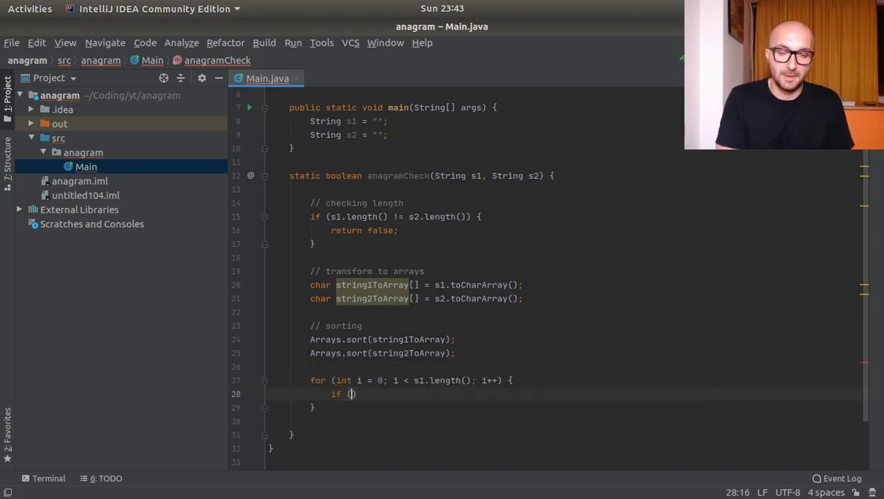
type("string1ToArray[")
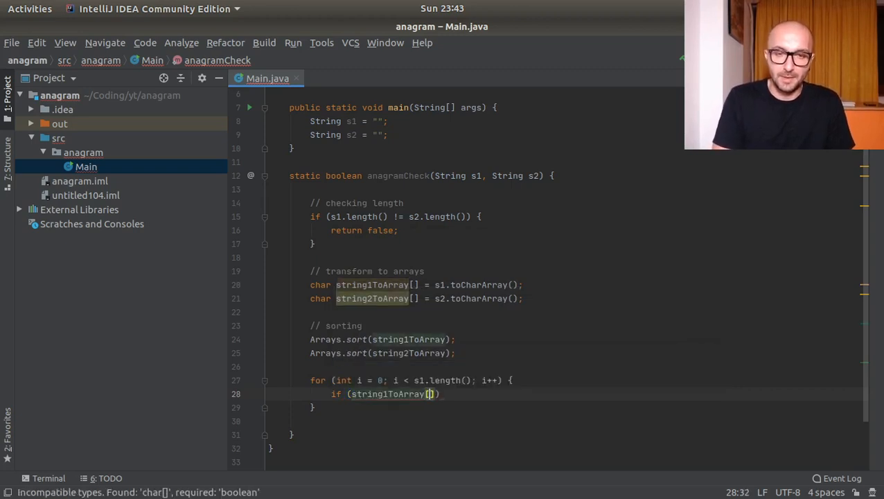
type("i")
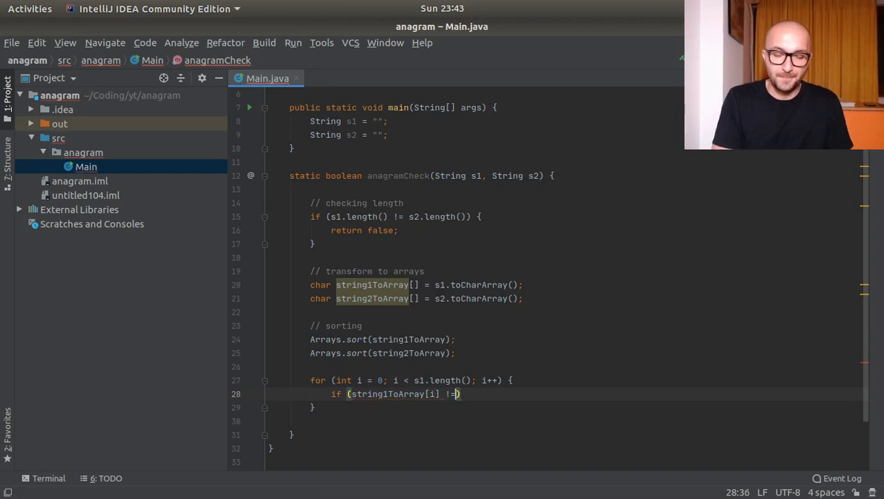
type("string2ToArray[")
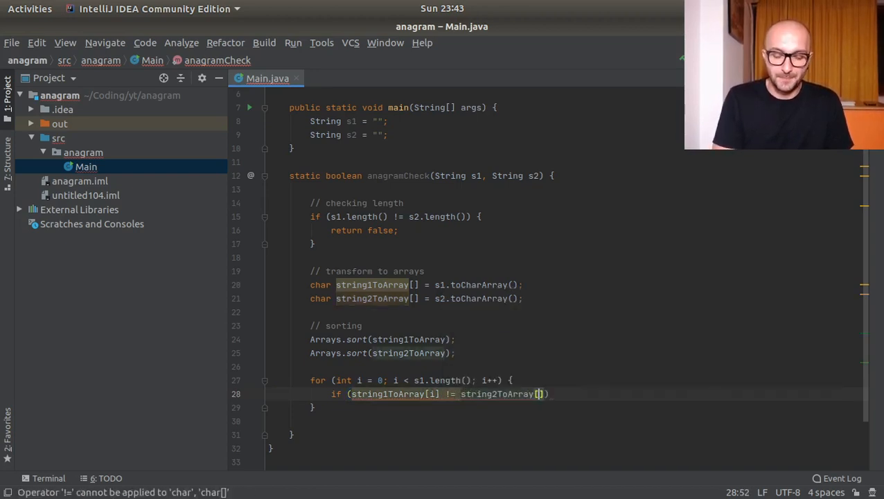
type("i")
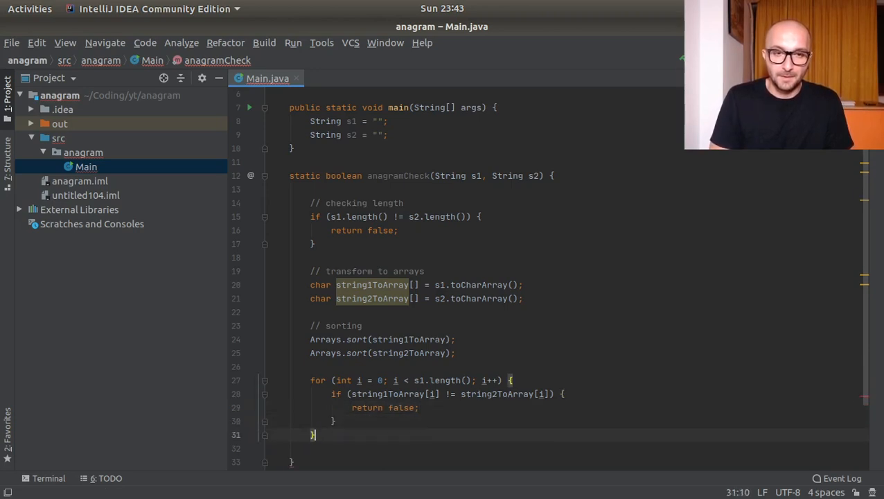
Step: Return true after the loop, completing anagramCheck
type("return")
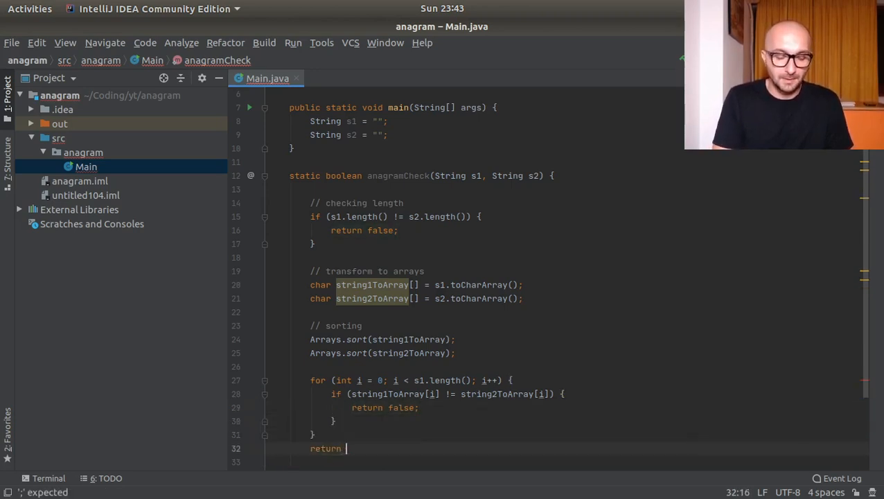
type("true;")
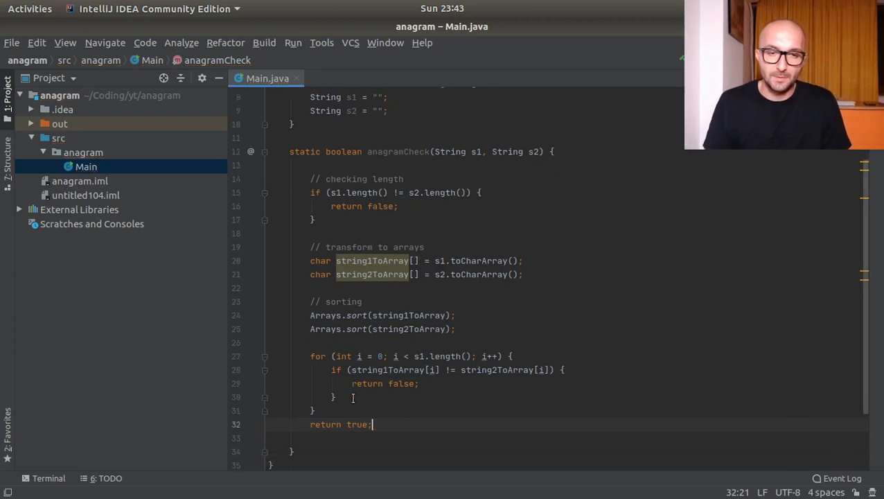
scroll("down", 3)
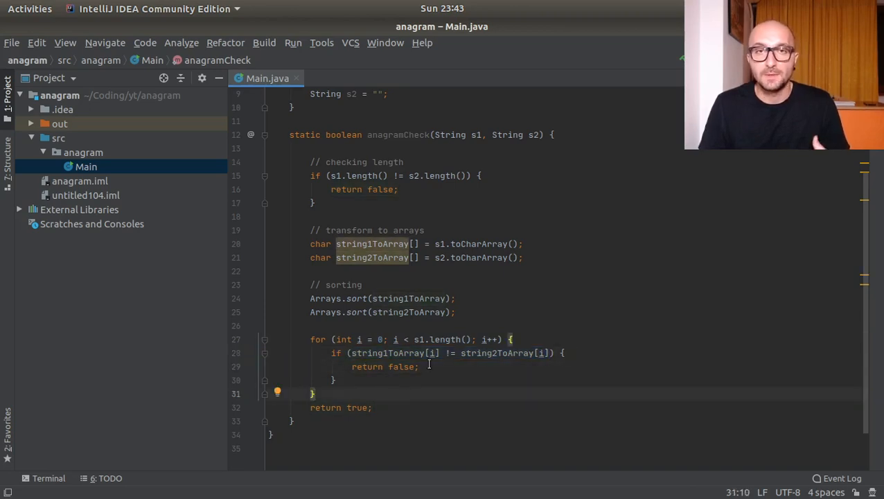
left_click(371, 407)
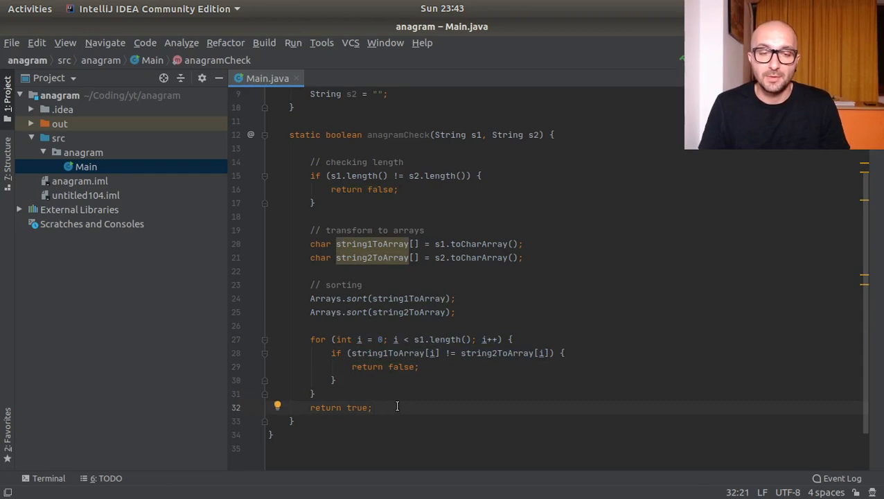
scroll("up", 3)
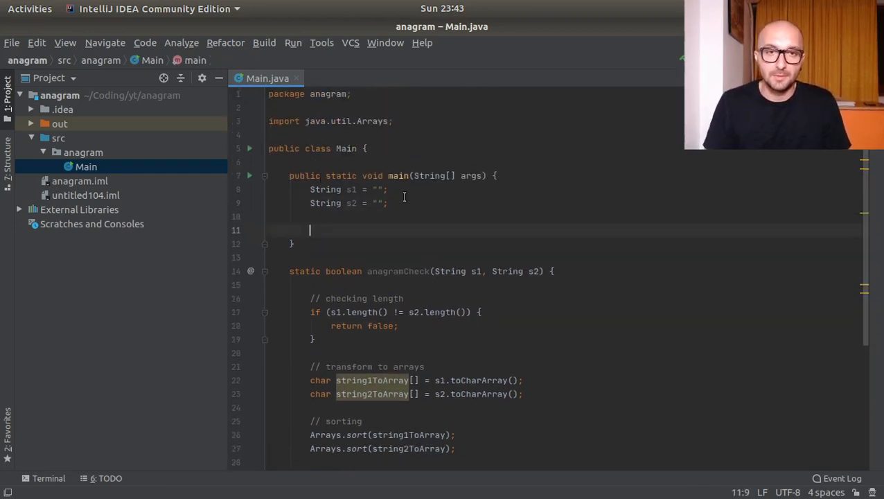
Step: In main, print "Anagrams" if anagramCheck(s1, s2) passes, else print "Not anagrams"
type("if (anagramCheck(s1, s2)) {")
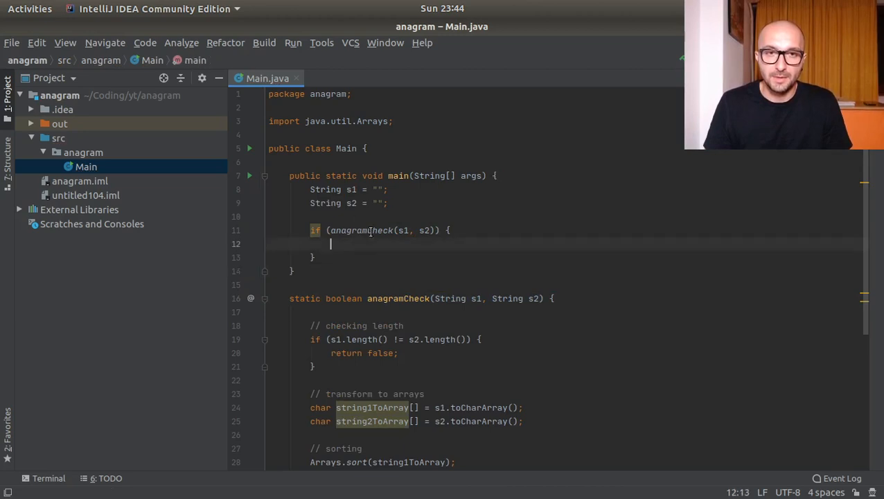
mouse_move(472, 225)
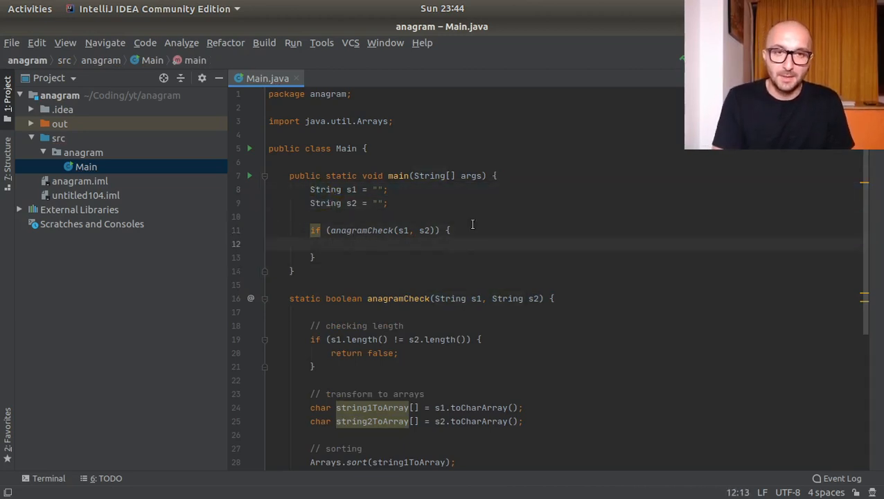
type("sout")
type("e")
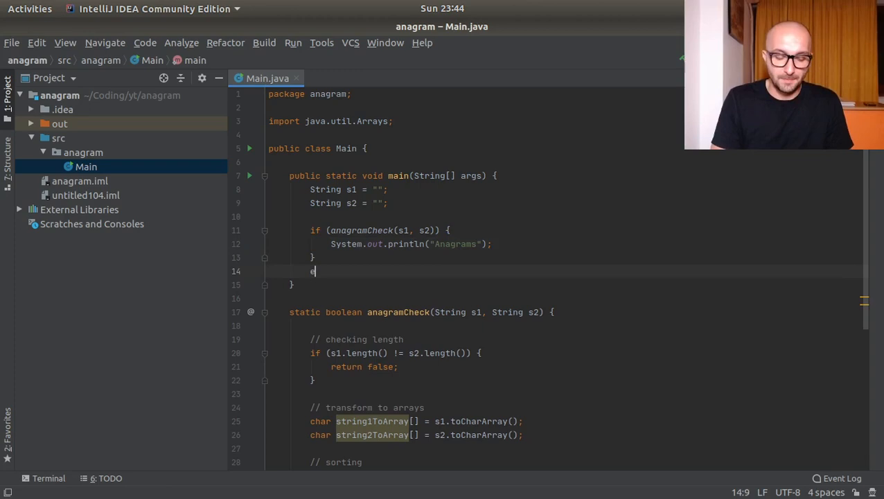
type("lse {")
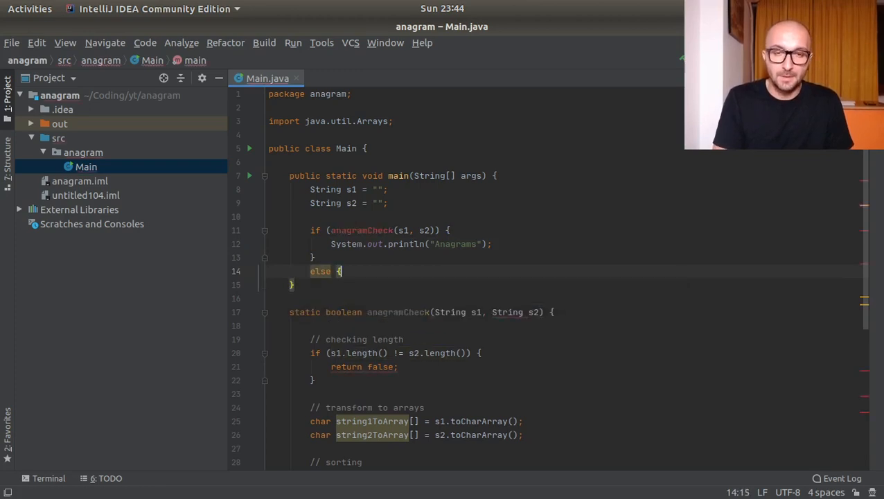
type("System.out.println();")
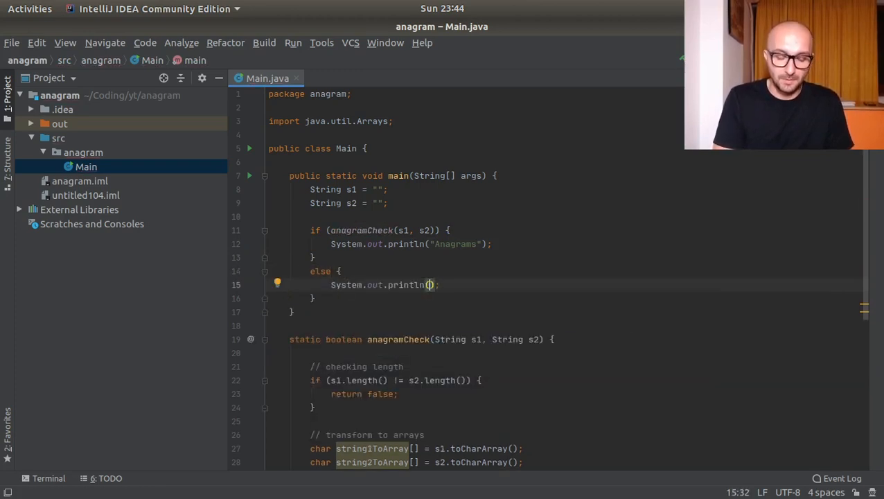
type("Not \"")
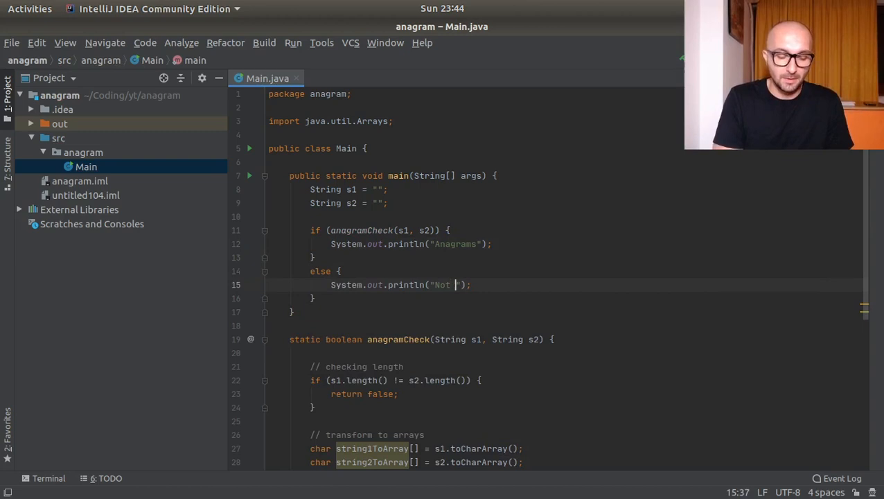
type("anagrams")
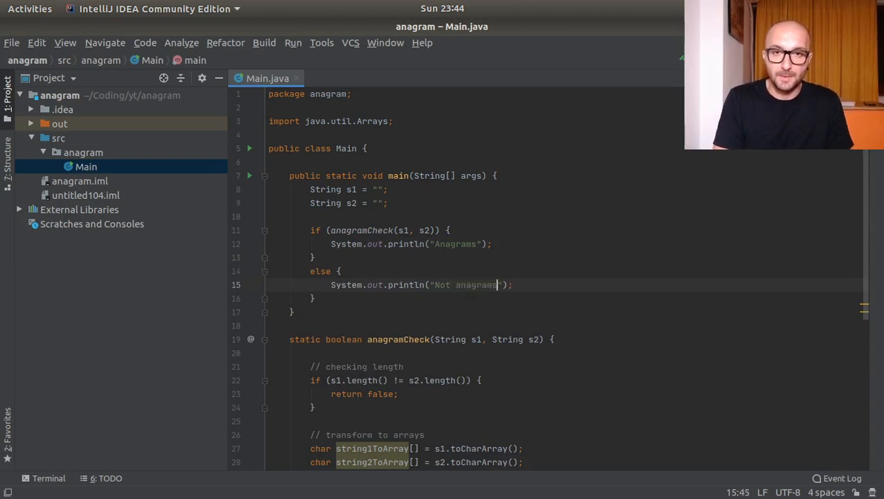
scroll("down", 3)
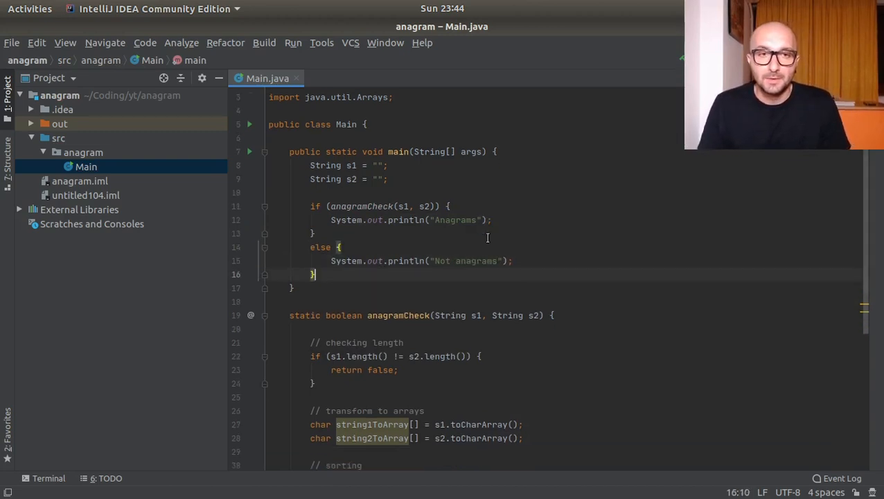
scroll("up", 3)
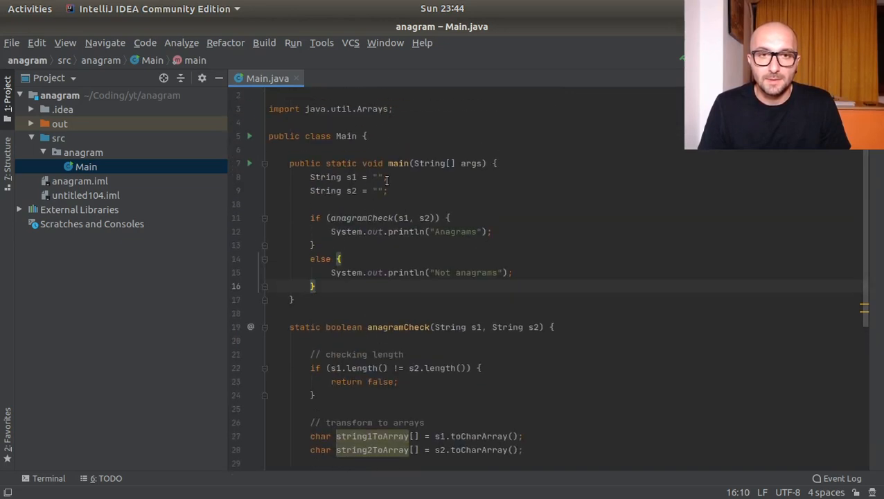
type("ls")
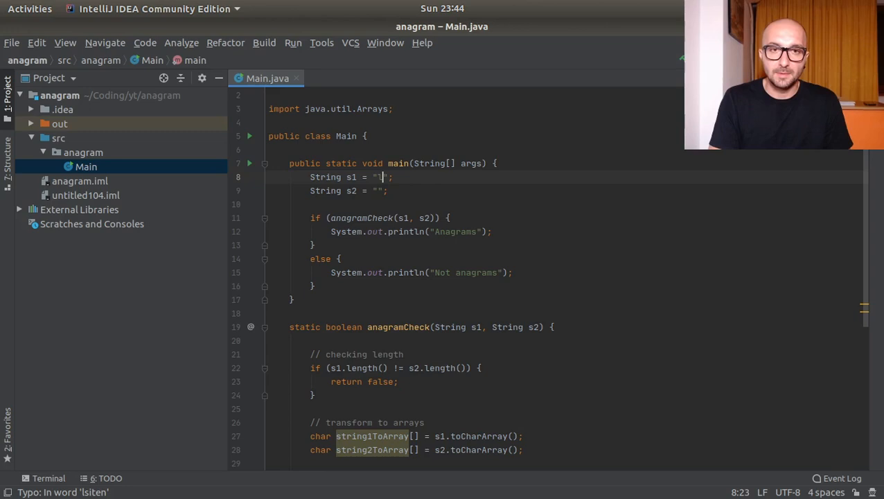
Step: Set s1 to "Listen" and s2 to "silent" and run Main to see the result
type("Listen")
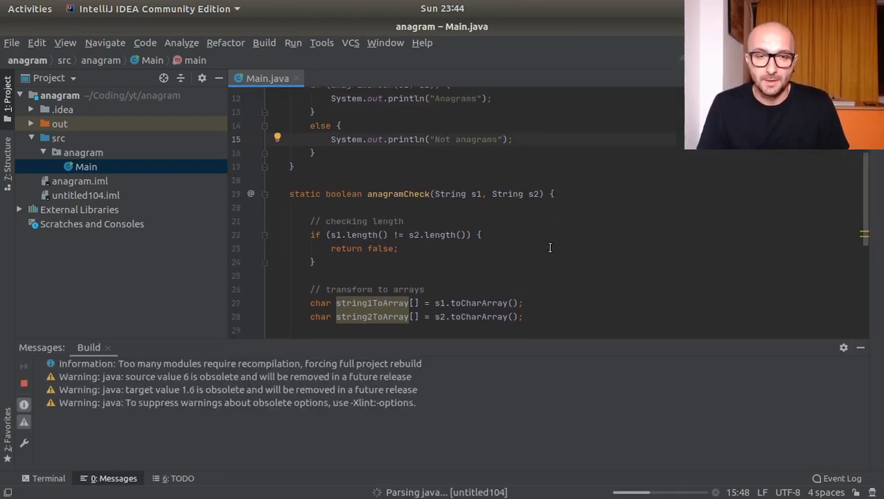
left_click(292, 42)
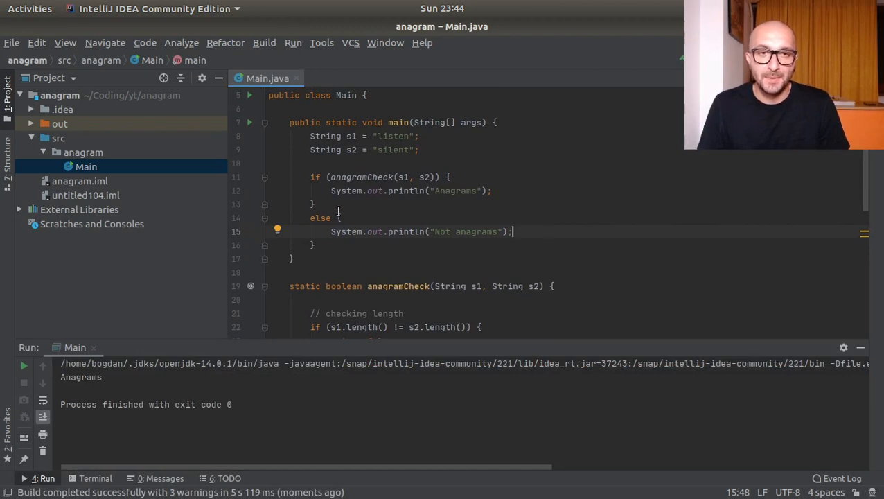
mouse_move(416, 158)
type("S")
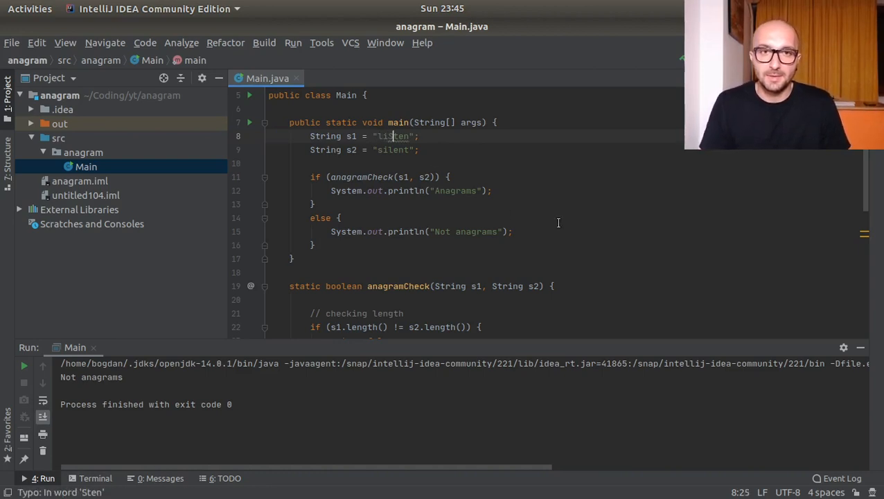
Step: Lowercase s1 and s2 at the top of anagramCheck and rerun so "LiSten"/"silent" print Anagrams
left_click(557, 300)
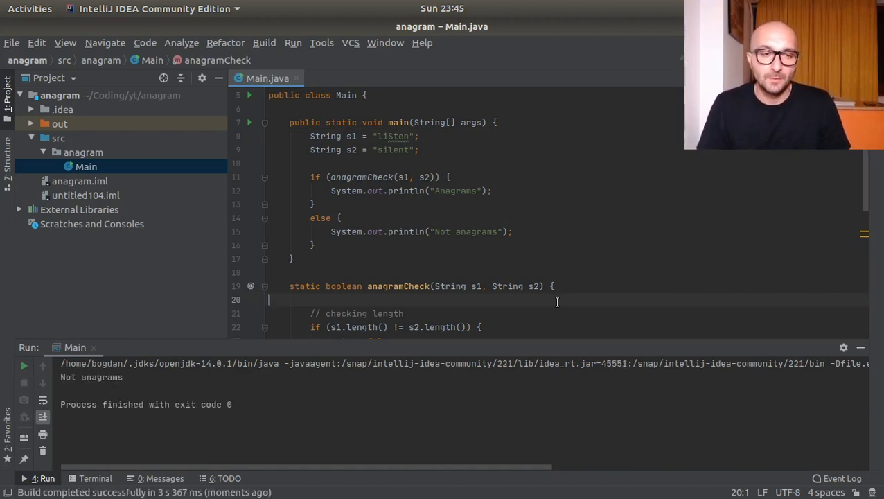
left_click(418, 150)
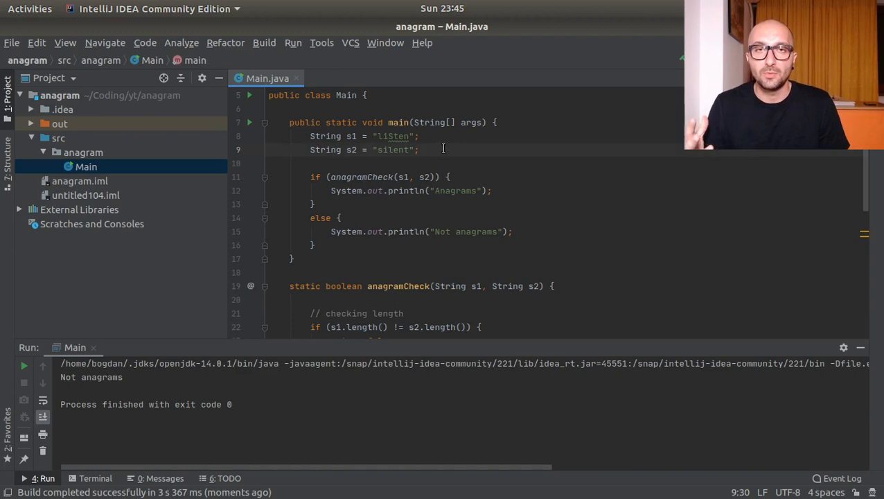
scroll("down", 3)
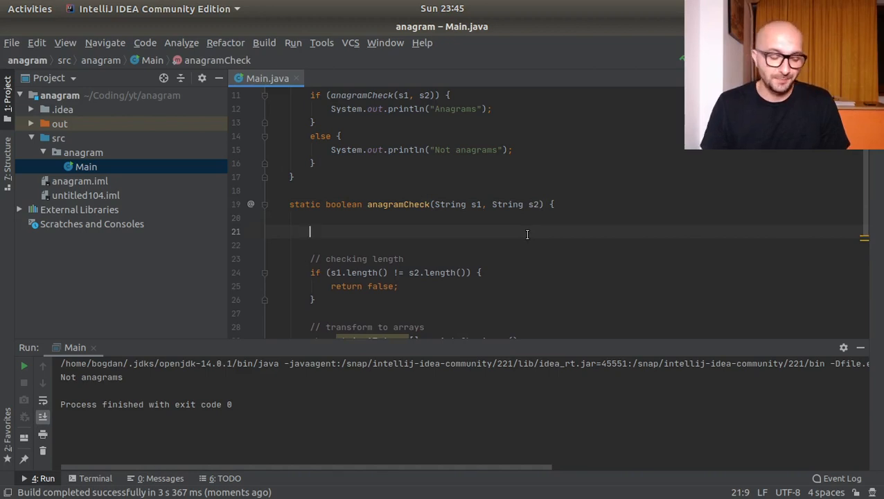
type("s1")
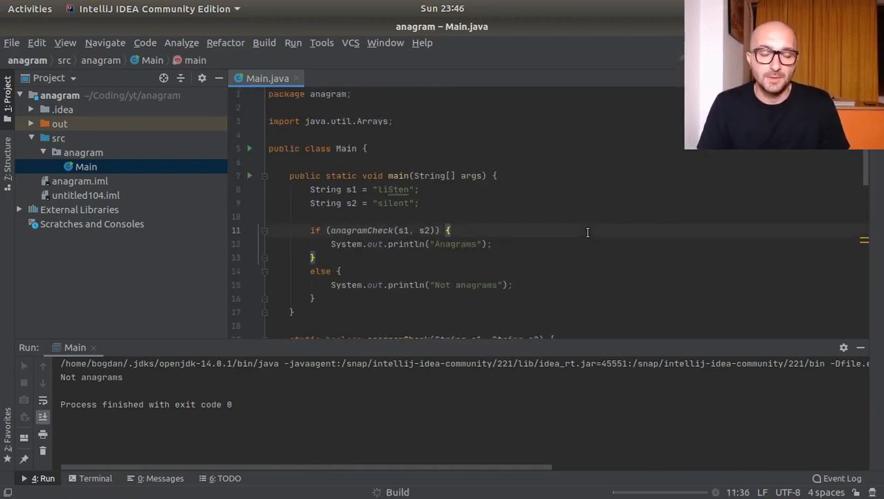
left_click(45, 477)
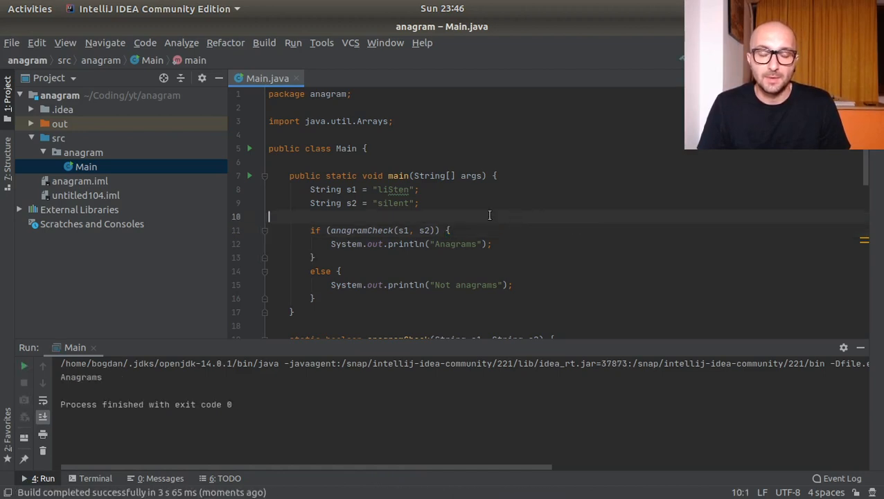
mouse_move(356, 163)
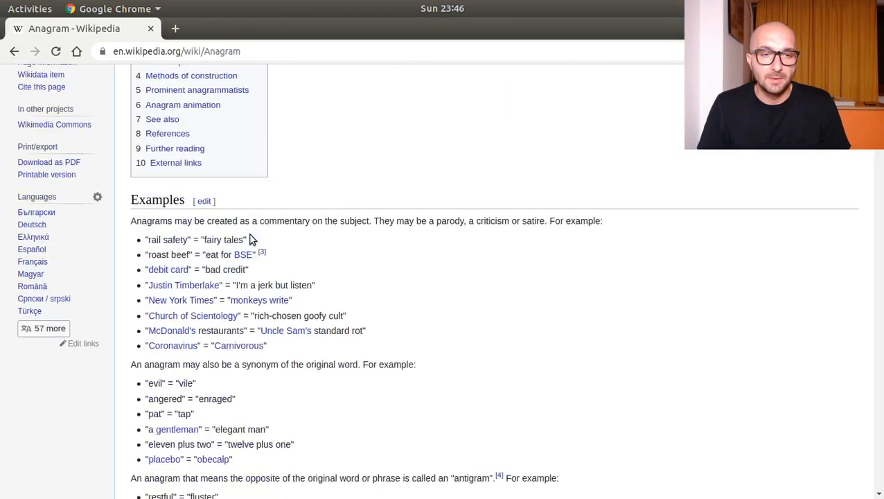
Step: Scroll the Wikipedia Anagram Examples section in Chrome for sample pairs
scroll("down", 3)
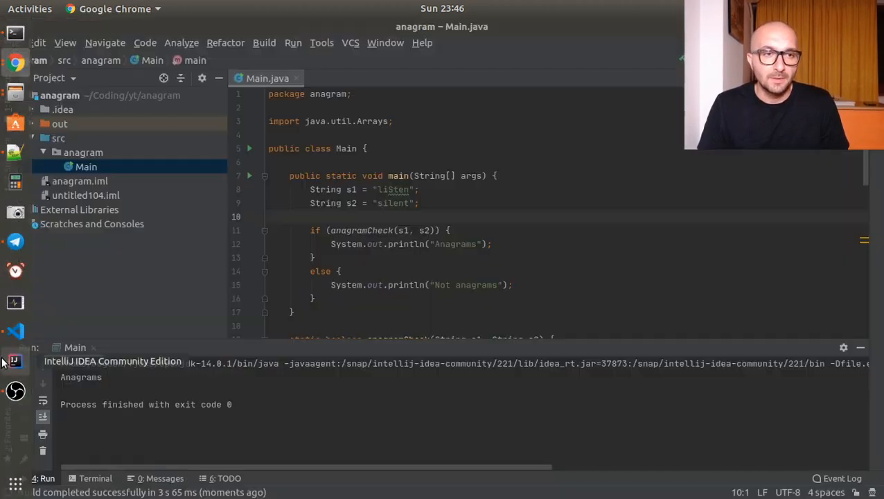
Step: Test "bad credit" against "debit card" in main; the run prints Not anagrams
type("bad credit")
left_click(570, 202)
type("debit ca")
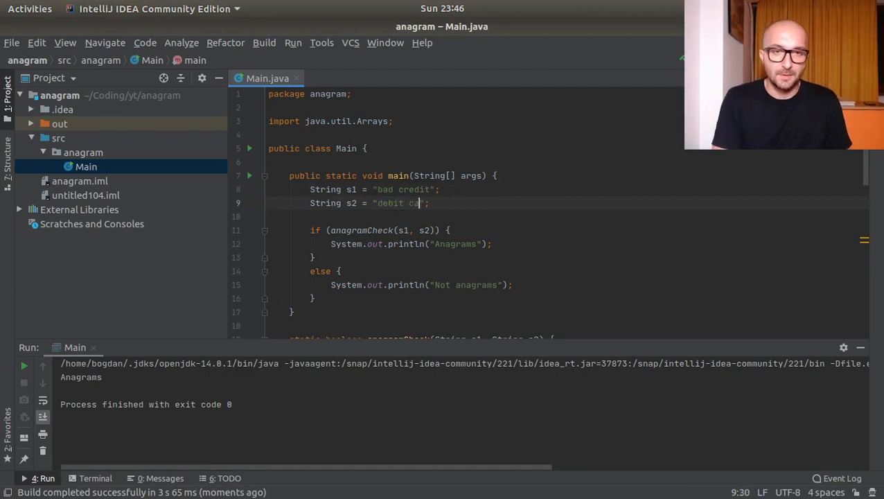
type("rd")
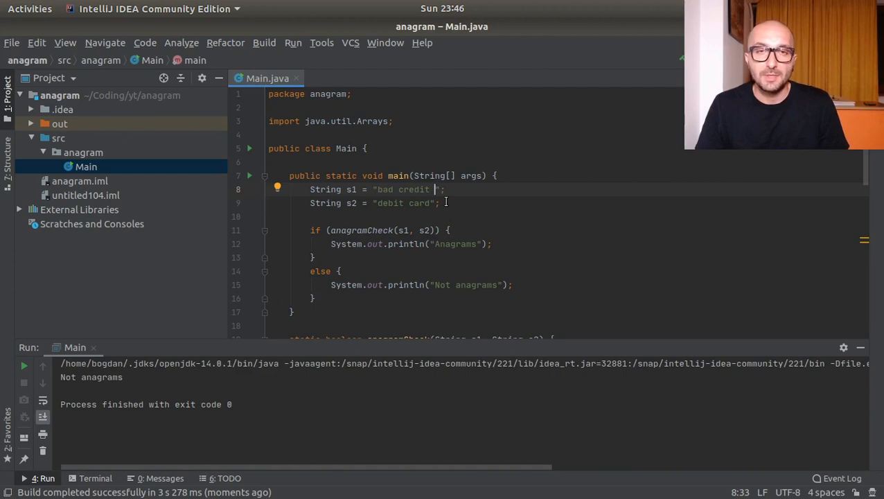
scroll("down", 3)
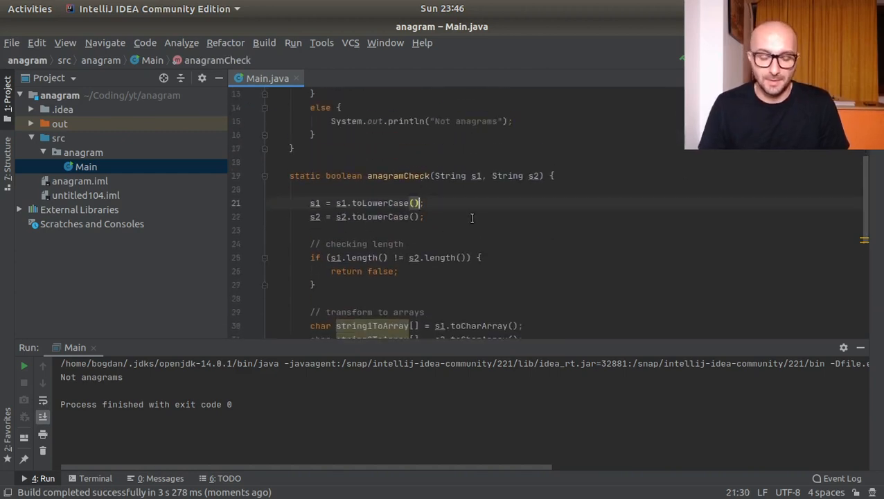
Step: Append .replace(" ", "") to both lowercase lines so "bad credit"/"debit card" print Anagrams
type(".replace(\" \", \"")
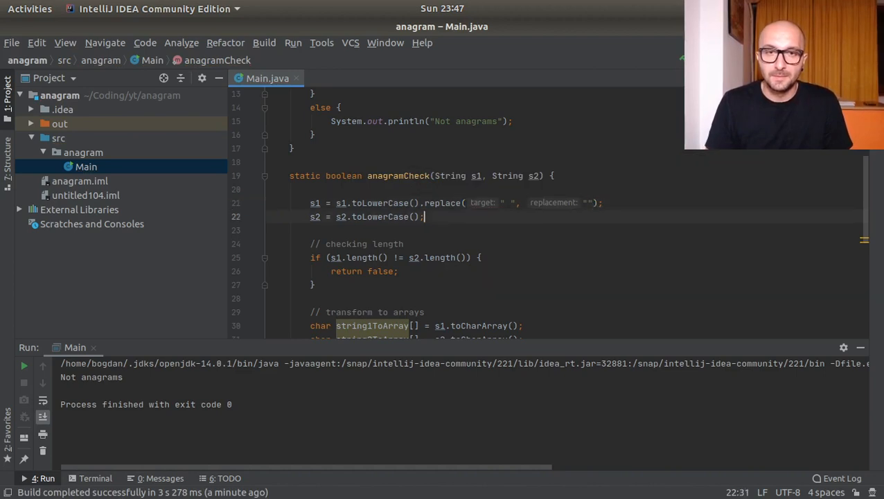
type("replace(")
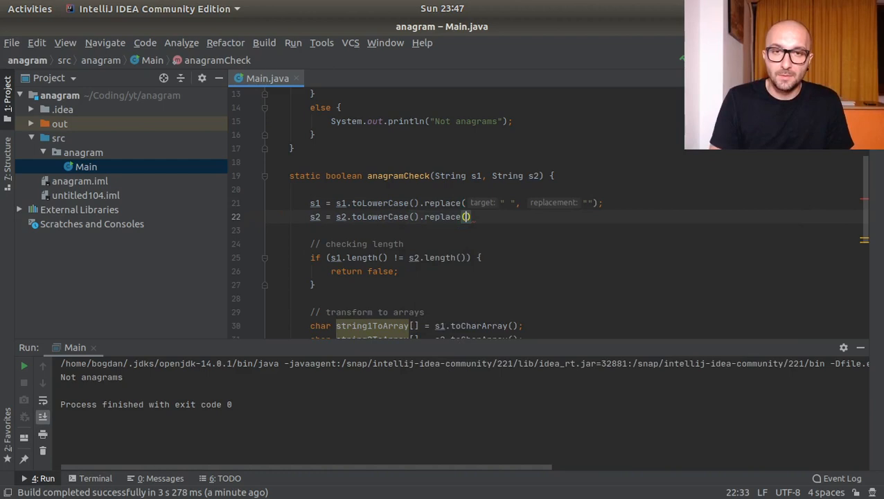
type("\" \", \"")
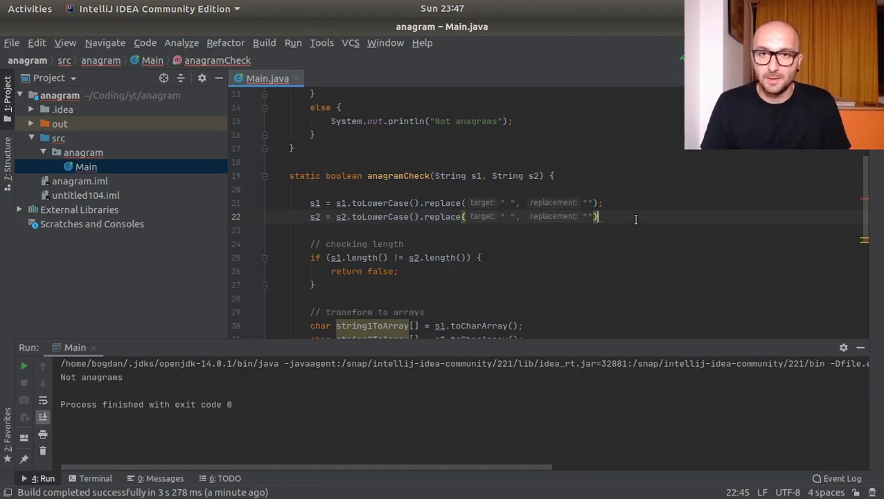
scroll("up", 3)
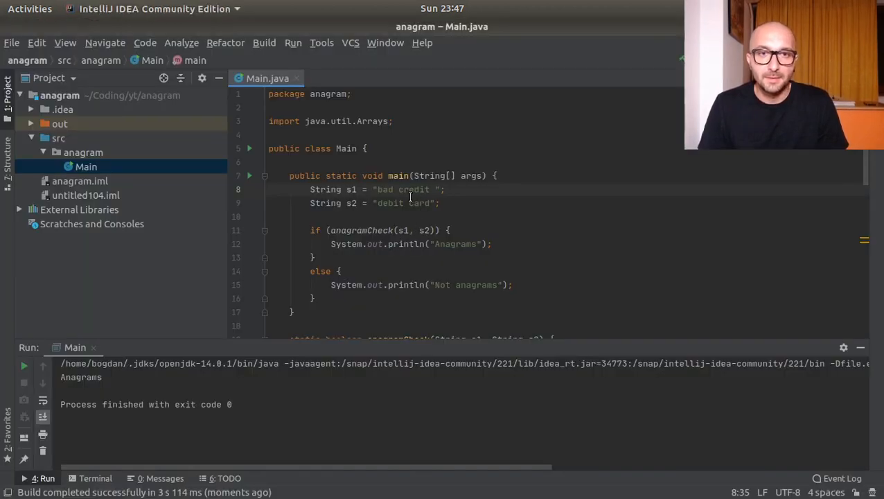
Step: Replace the test strings in main with "angered" and "enraged"
type("angered")
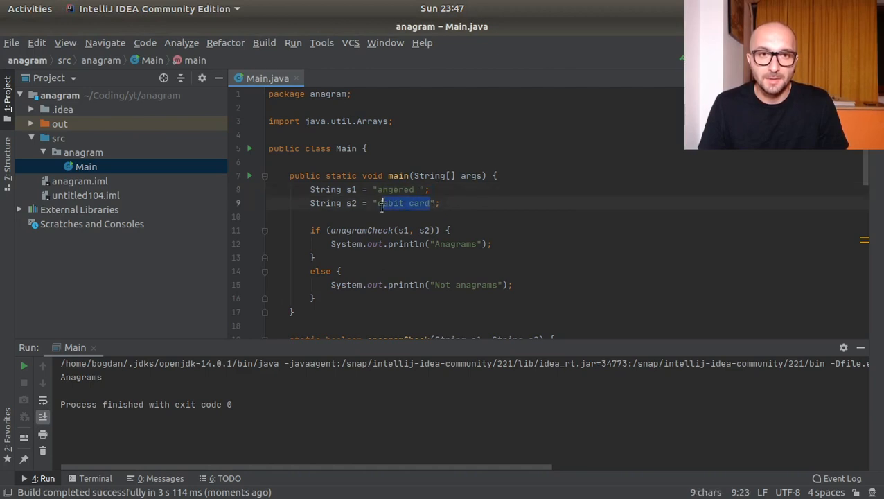
type("enraged")
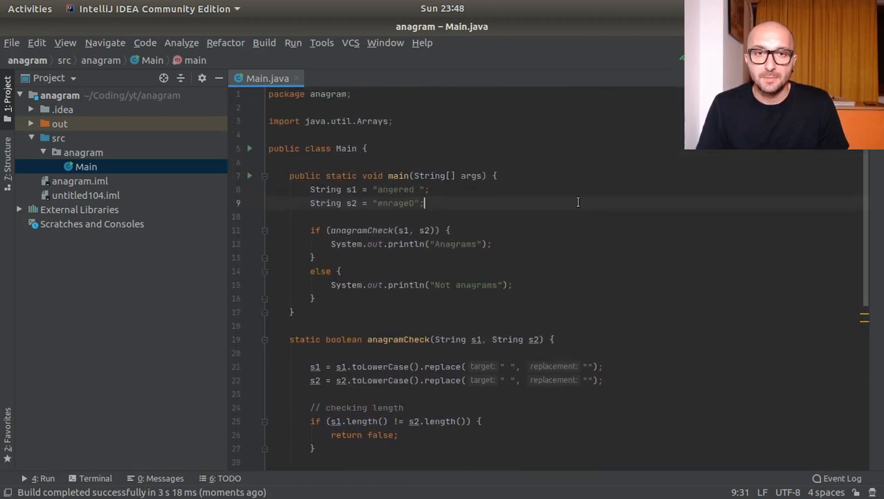
mouse_move(580, 202)
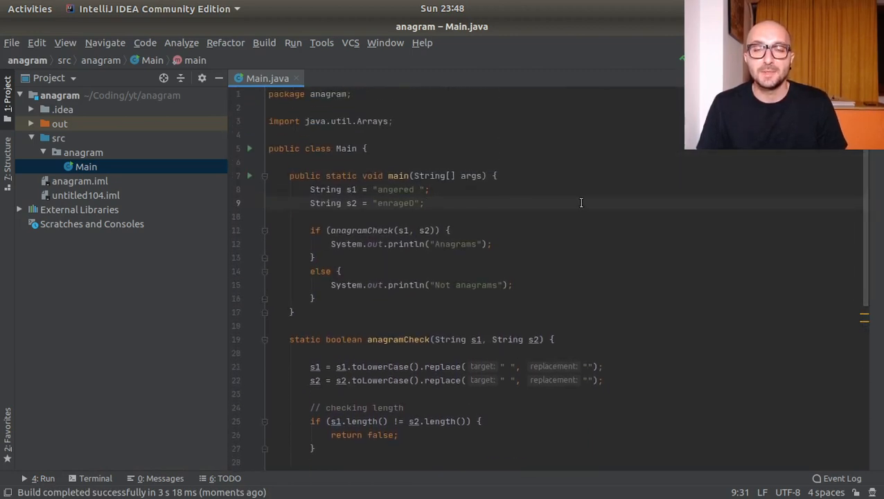